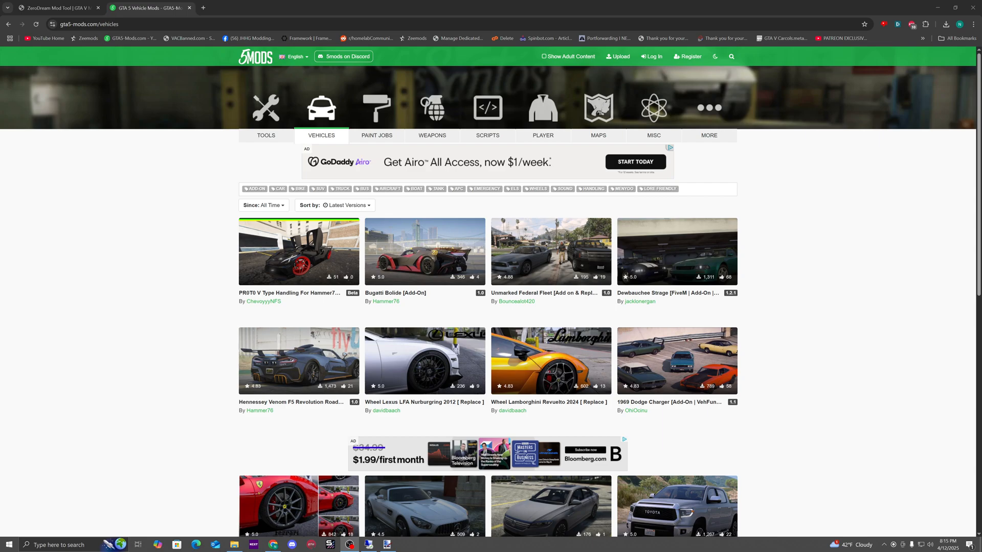
mouse_move(699, 396)
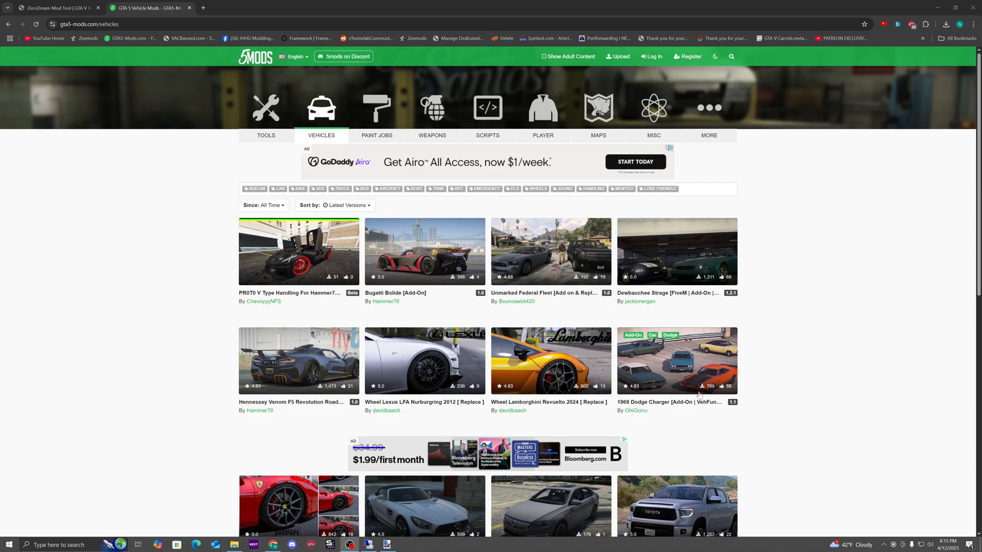
mouse_move(550, 360)
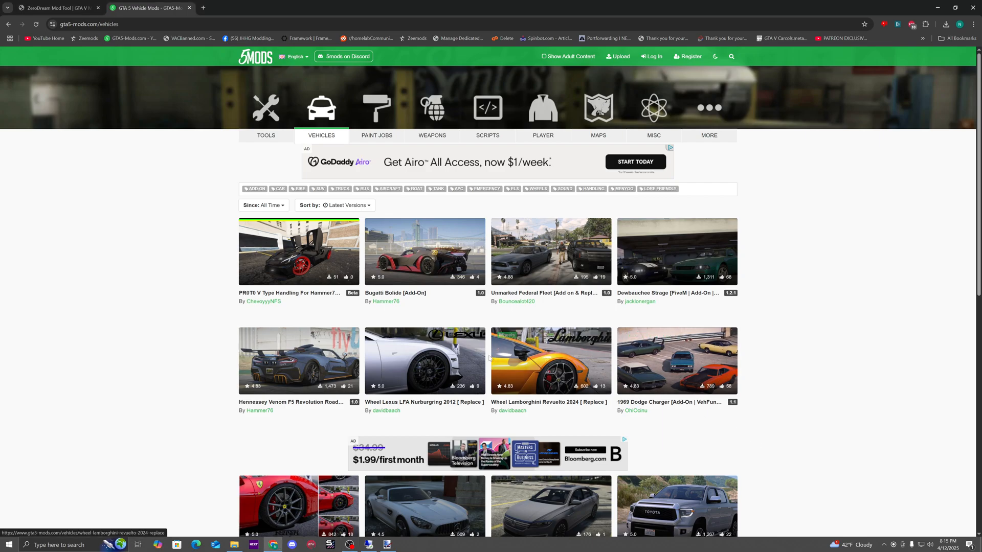
mouse_move(428, 256)
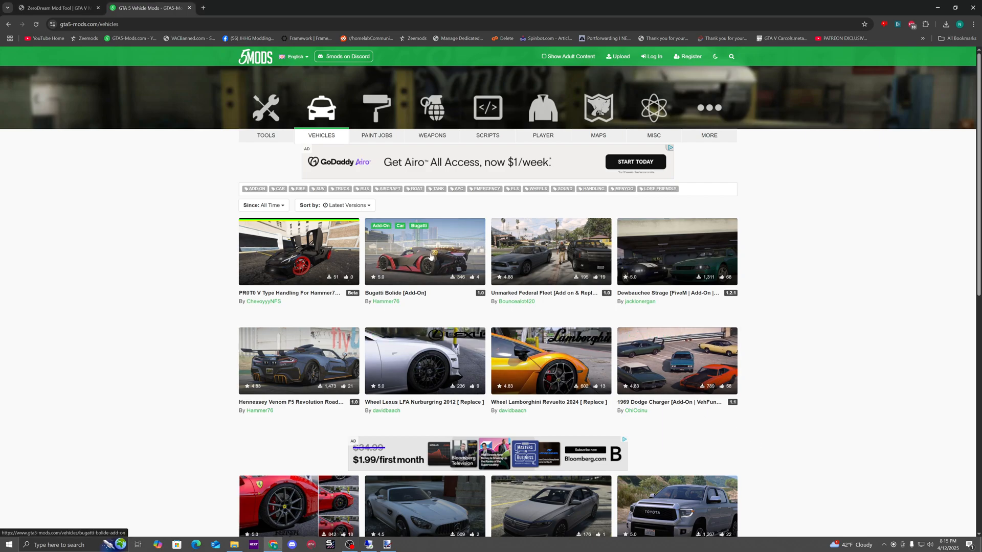
Step: Preview the Bugatti Bolide and Lamborghini Revuelto pictures, then land on the Bugatti Bolide [Add-On] page
click(423, 251)
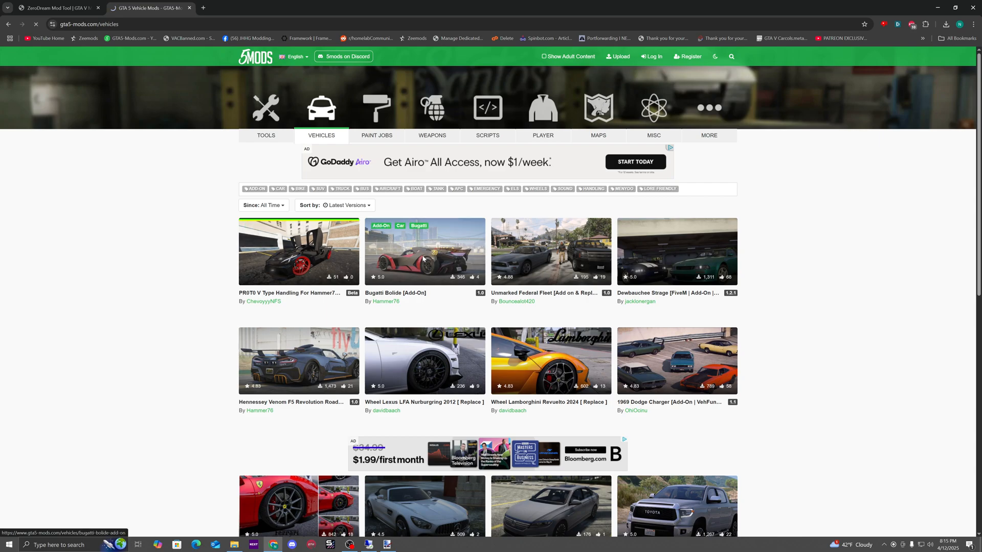
click(423, 252)
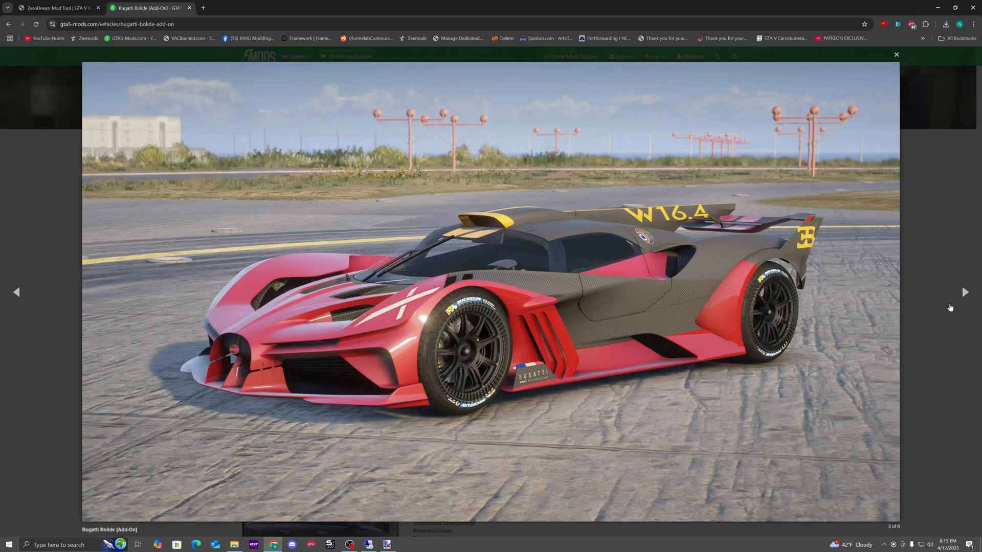
click(896, 54)
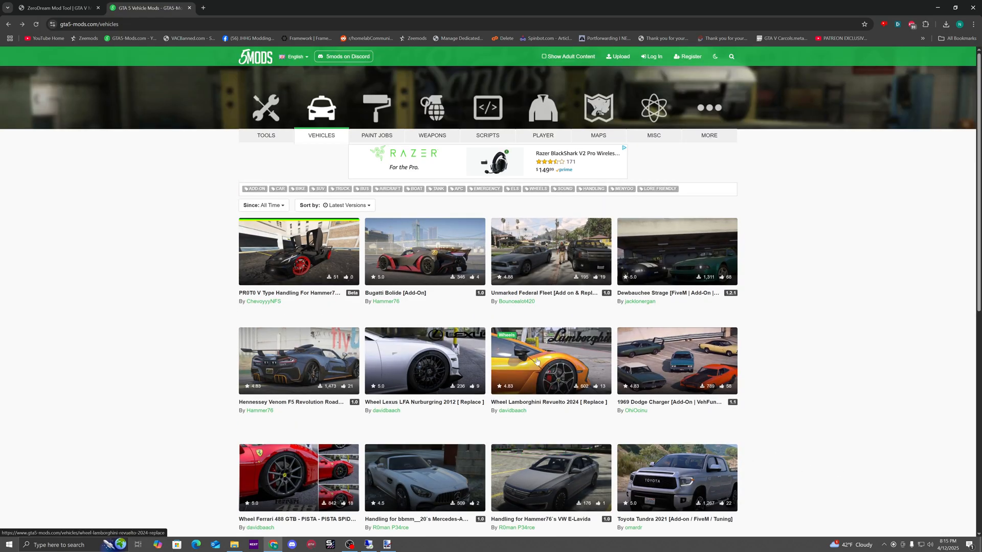
click(551, 361)
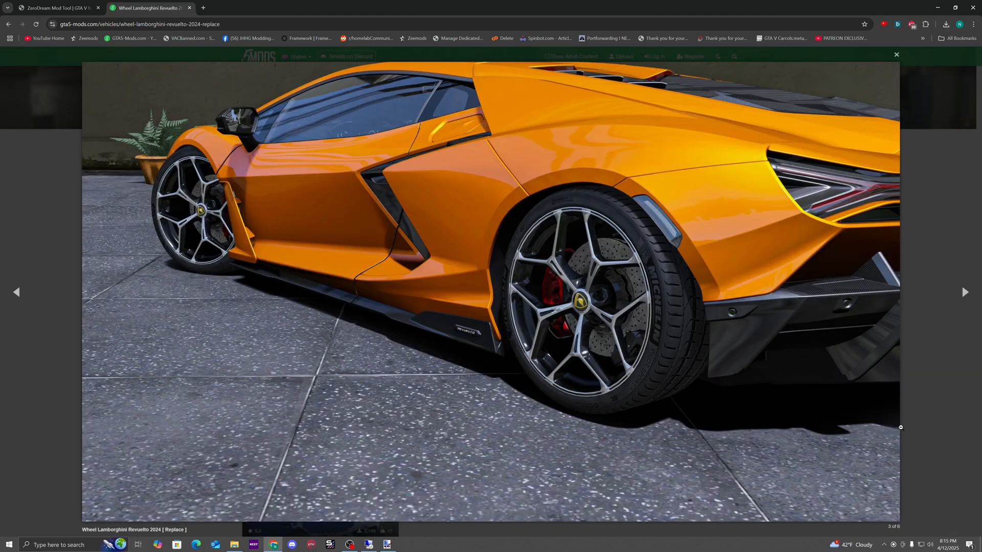
click(896, 54)
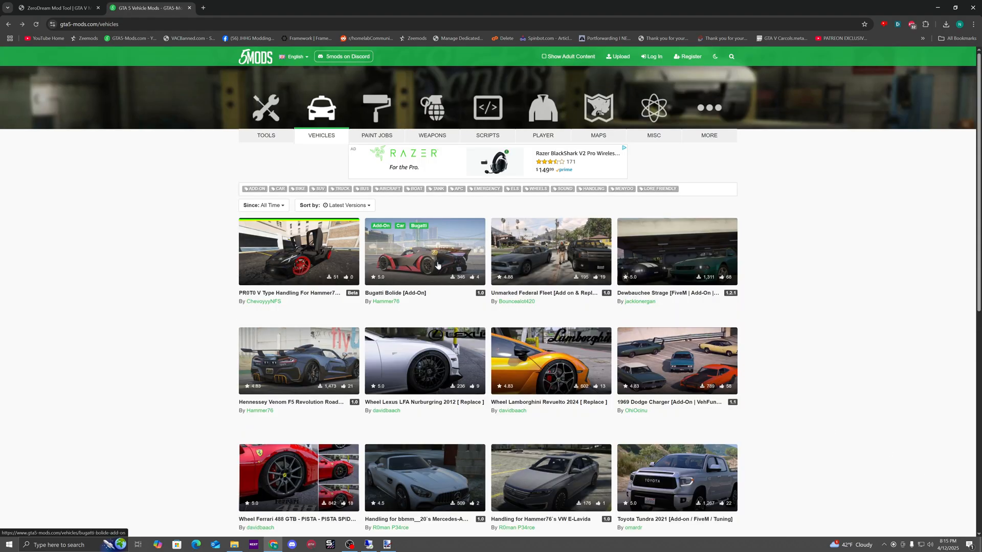
click(424, 252)
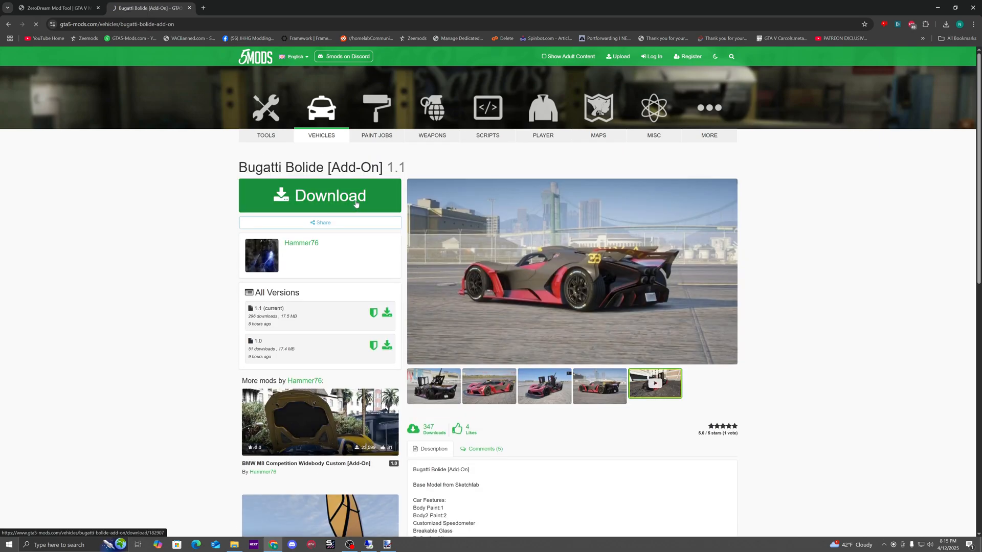
Step: Download the Bugatti Bolide archive, inspect it in WinRAR, and close the archive
click(320, 195)
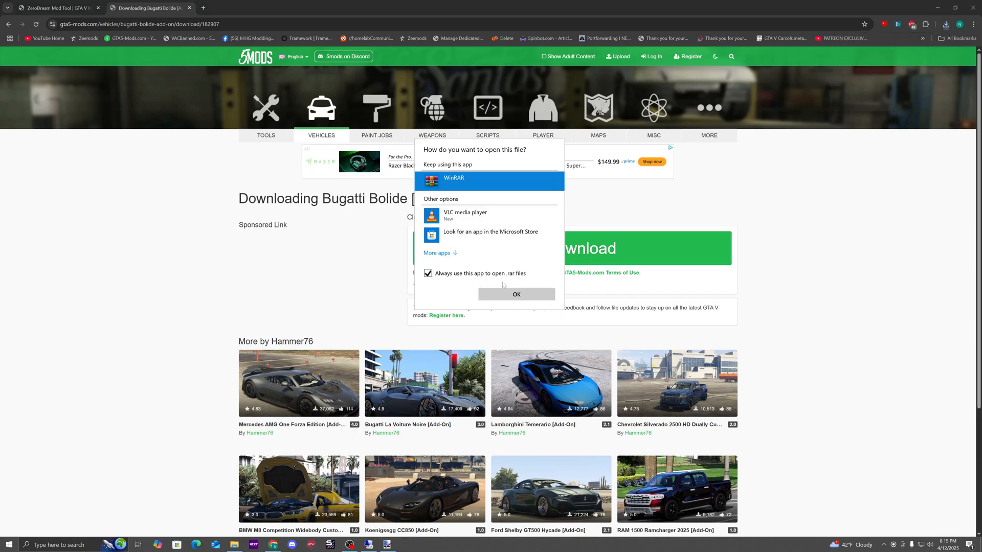
click(515, 294)
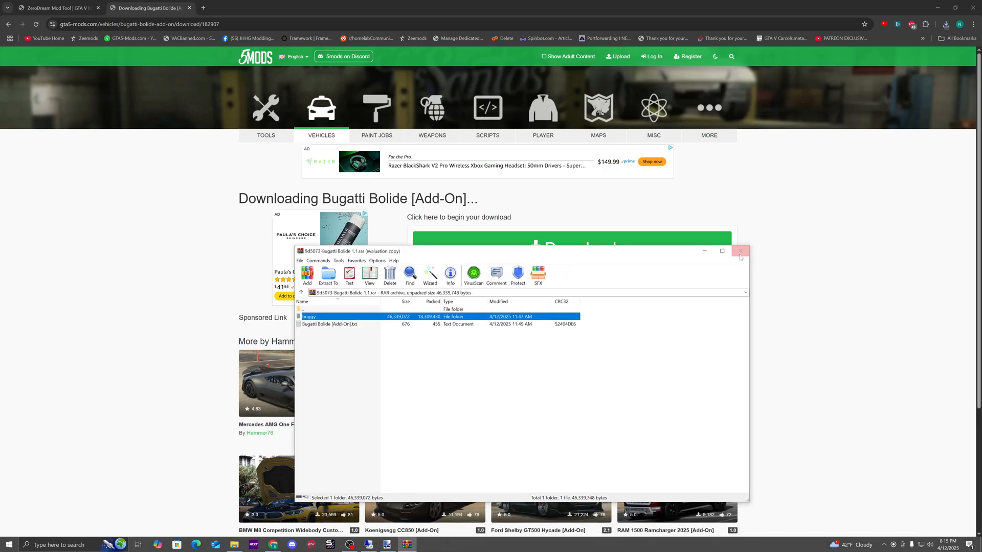
click(56, 7)
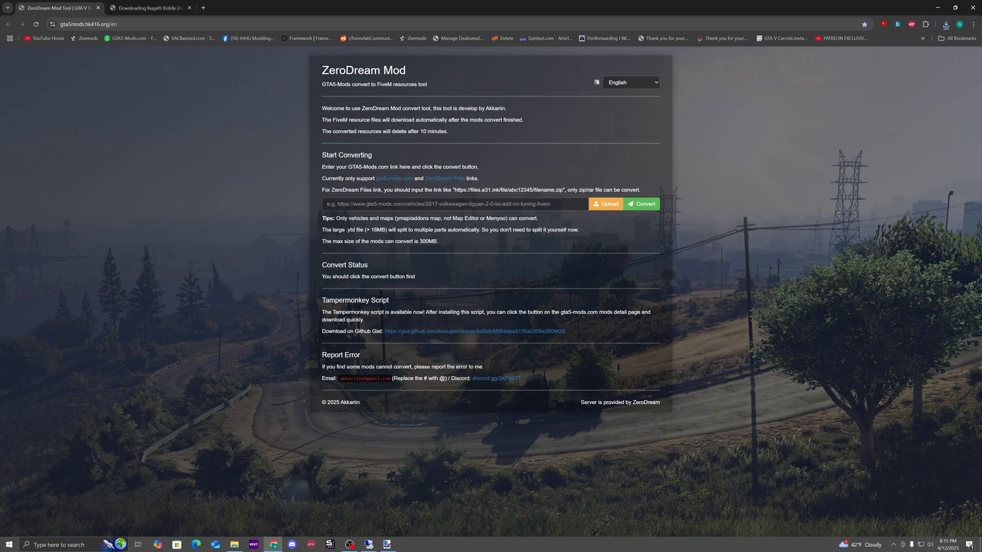
mouse_move(558, 185)
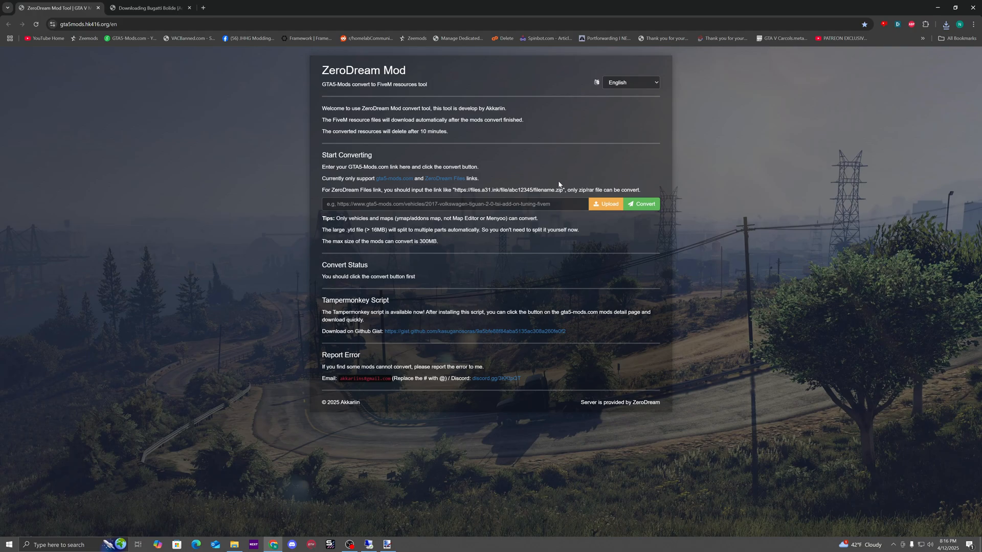
Step: Upload the Bugatti Bolide .rar from Downloads to ZeroDream Mod for FiveM conversion
click(604, 203)
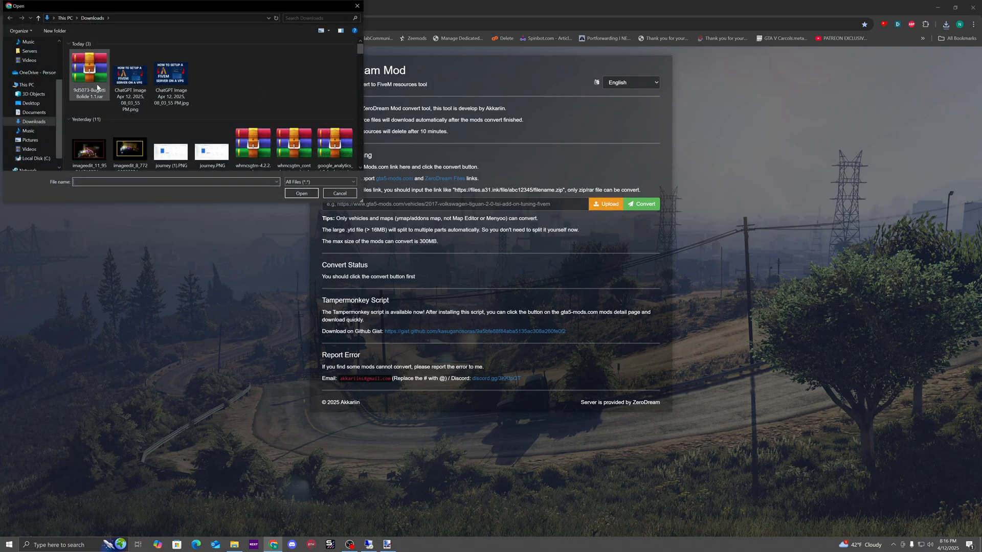
click(301, 193)
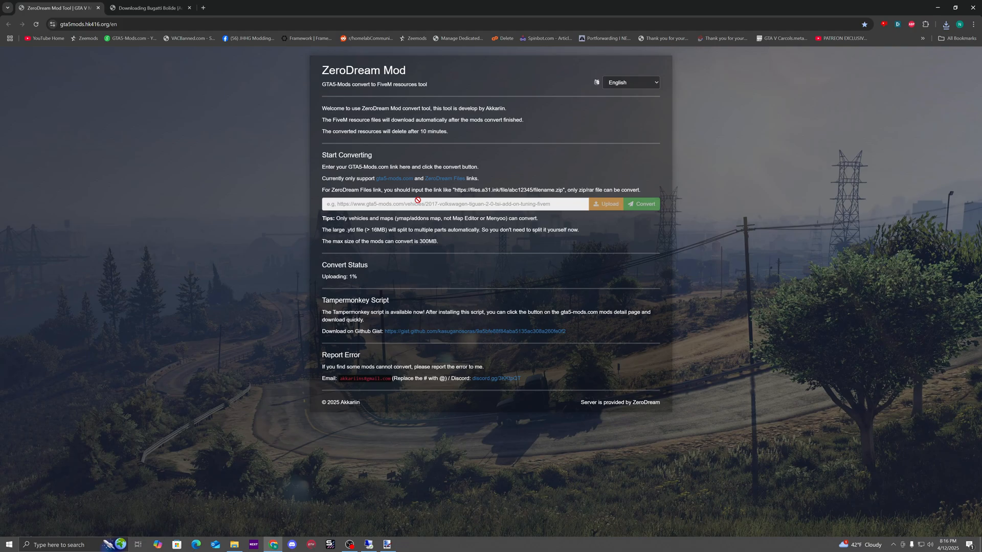
mouse_move(473, 276)
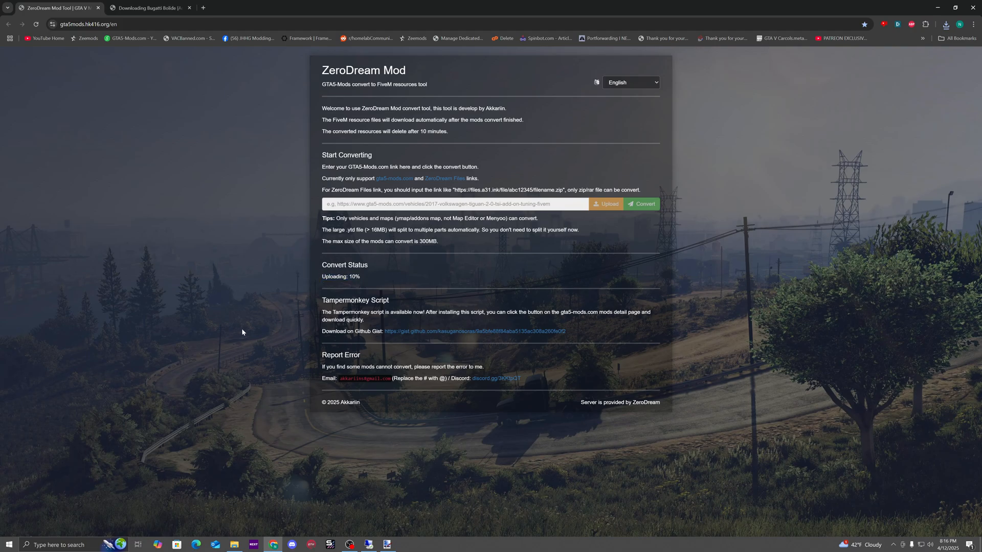
click(295, 7)
text(goodleafdev.com)
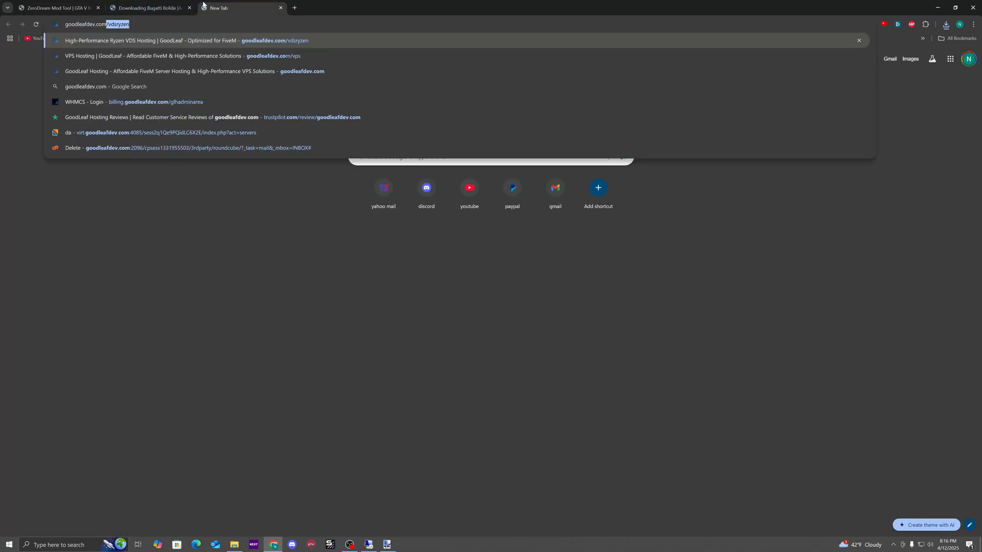
Step: Visit goodleafdev.com in a new tab, then return to the ZeroDream converter at 24%
click(169, 71)
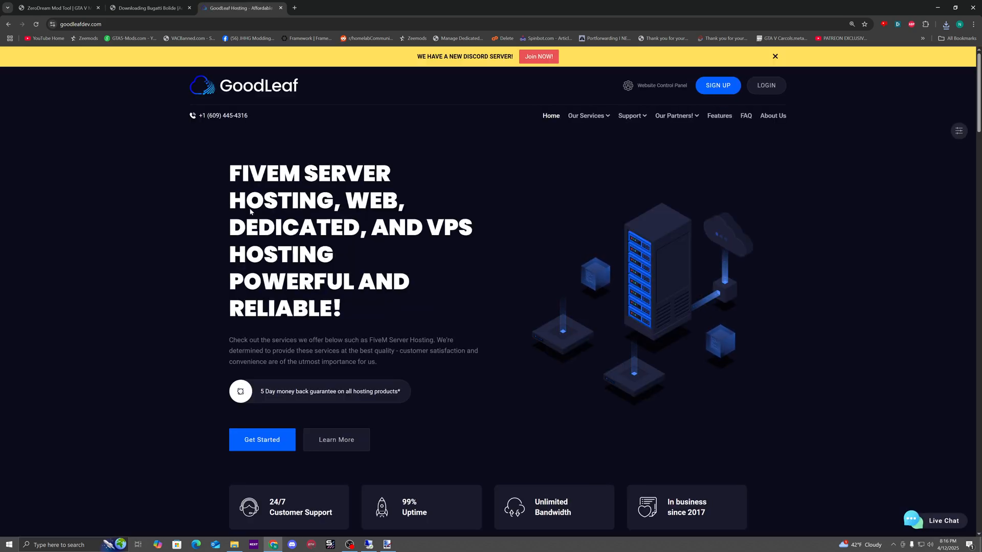
mouse_move(266, 232)
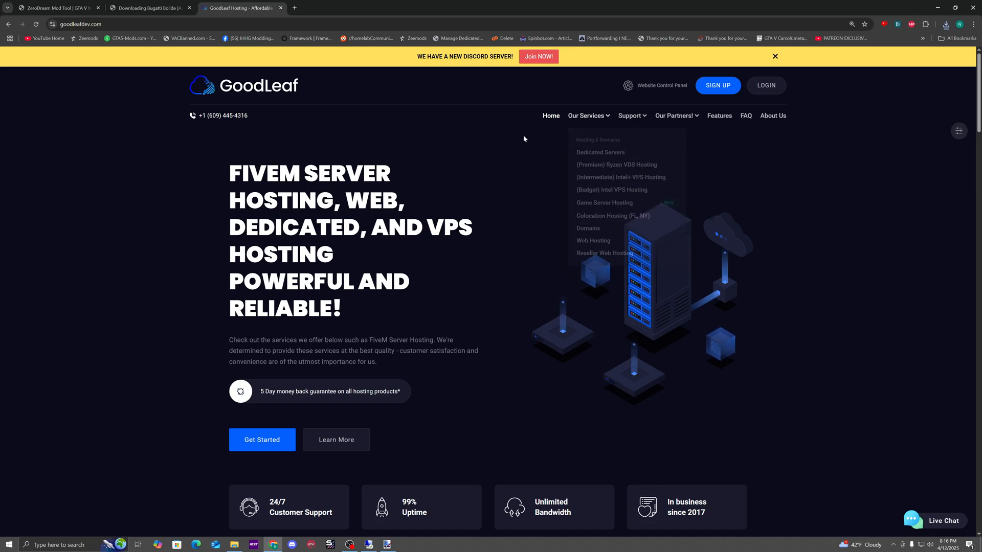
click(56, 7)
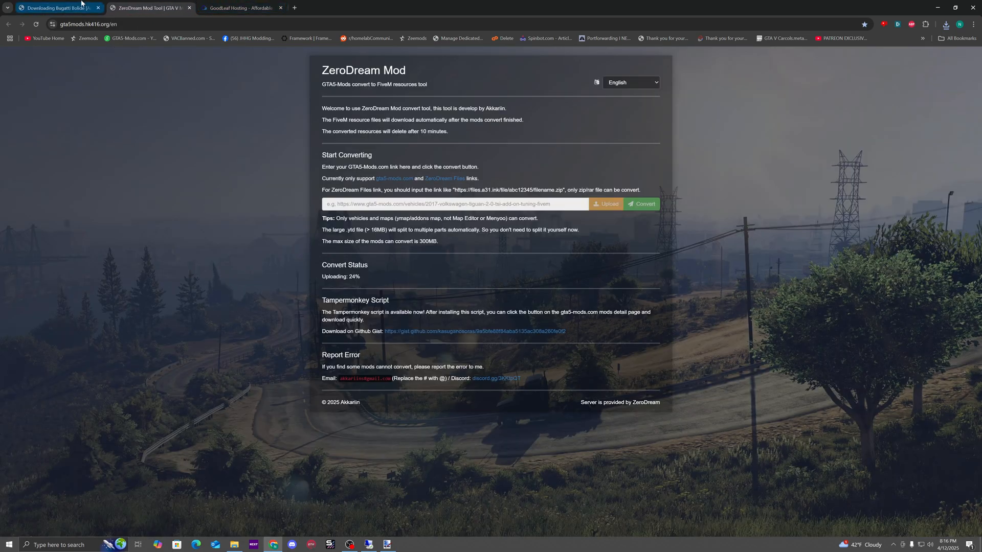
Step: Search GTA5-Mods for 'fivem' and download the Audi R8 2020 [Add-On / FiveM] archive
click(56, 7)
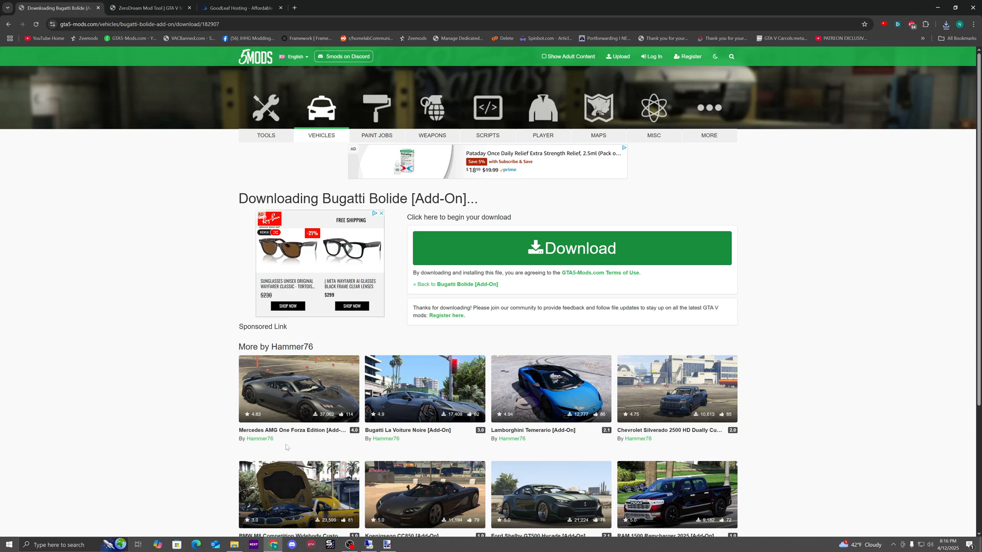
click(730, 56)
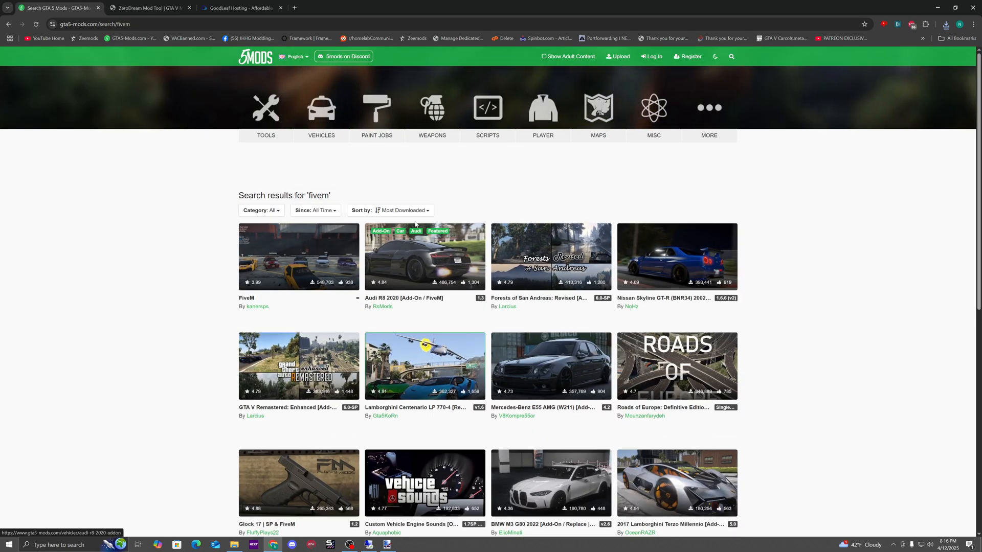
click(424, 256)
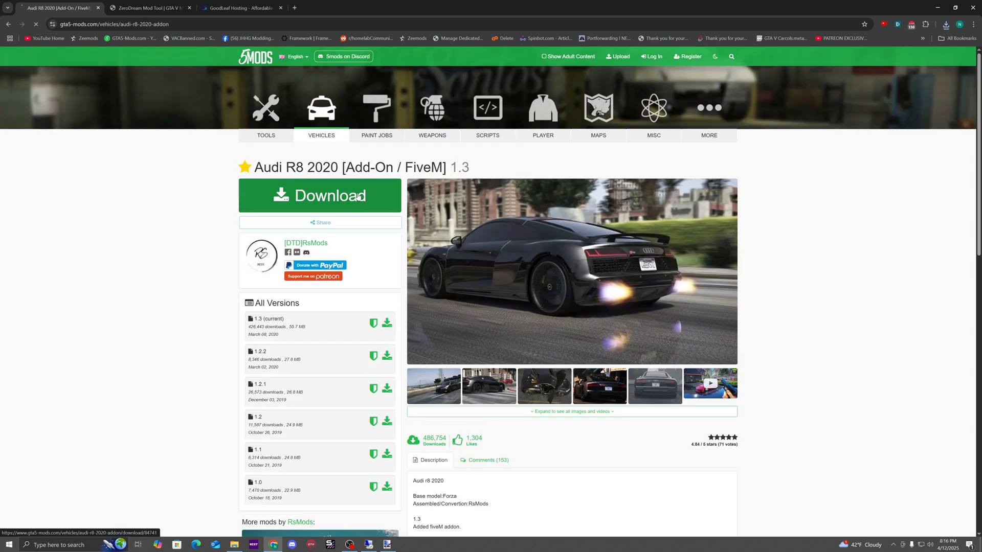
click(320, 195)
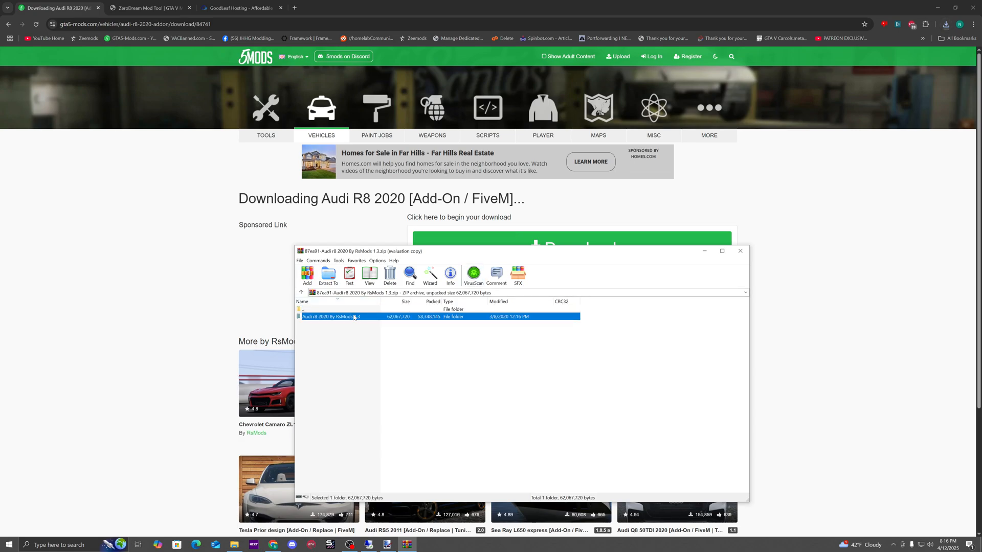
Step: Browse into Addon fiveM\r820 in WinRAR to see its stream folder and meta files
double_click(325, 316)
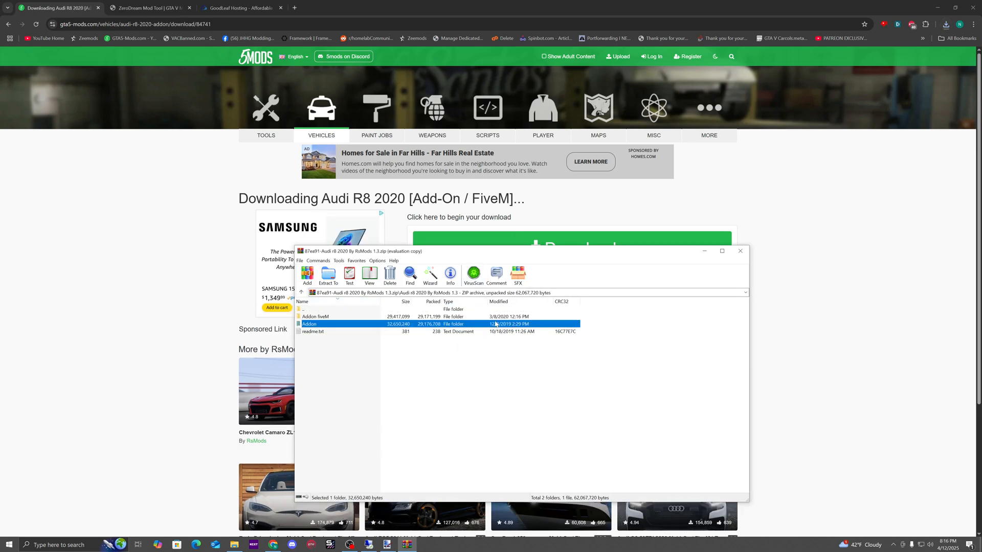
double_click(316, 316)
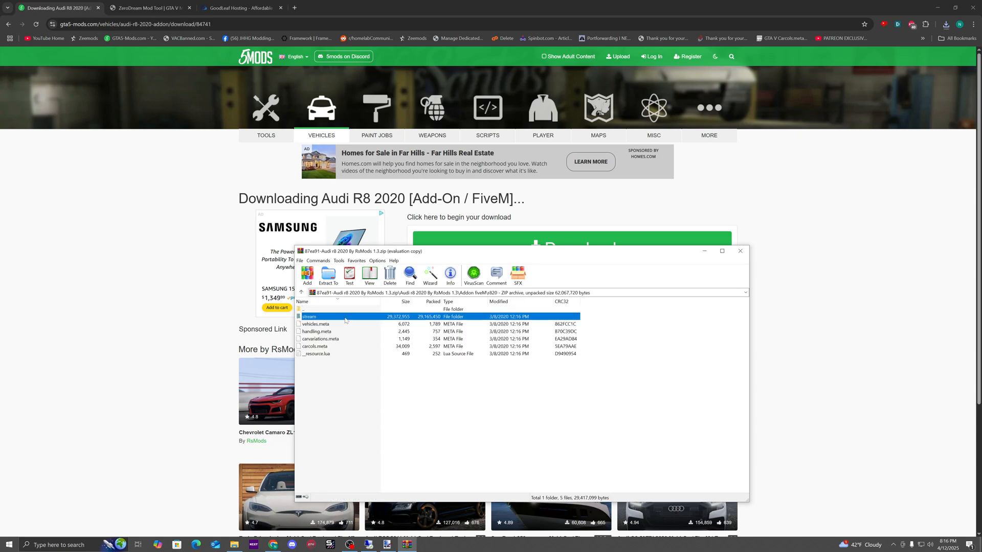
double_click(304, 308)
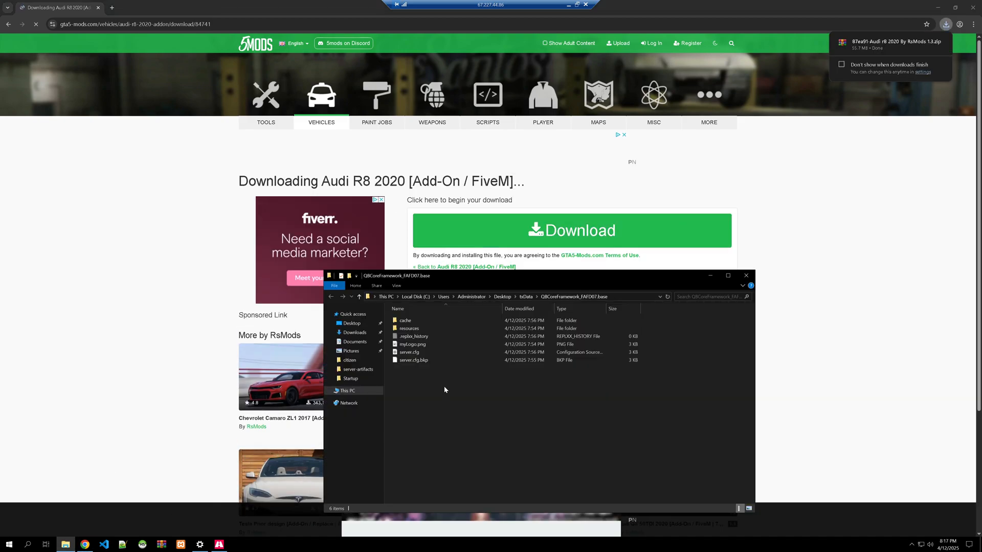
Step: Create a [vehicles] folder in resources holding r820, then return to the QBCore base folder
double_click(409, 328)
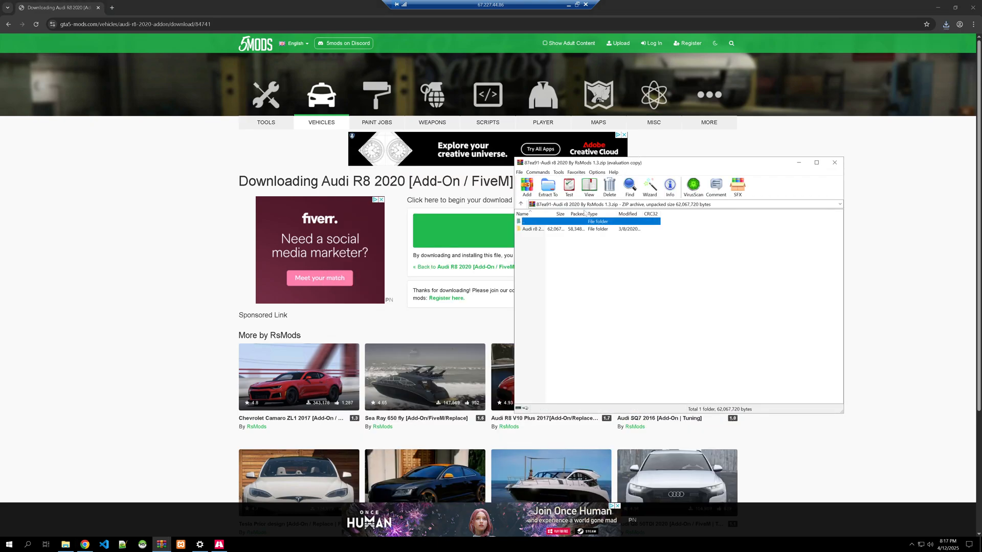
double_click(532, 228)
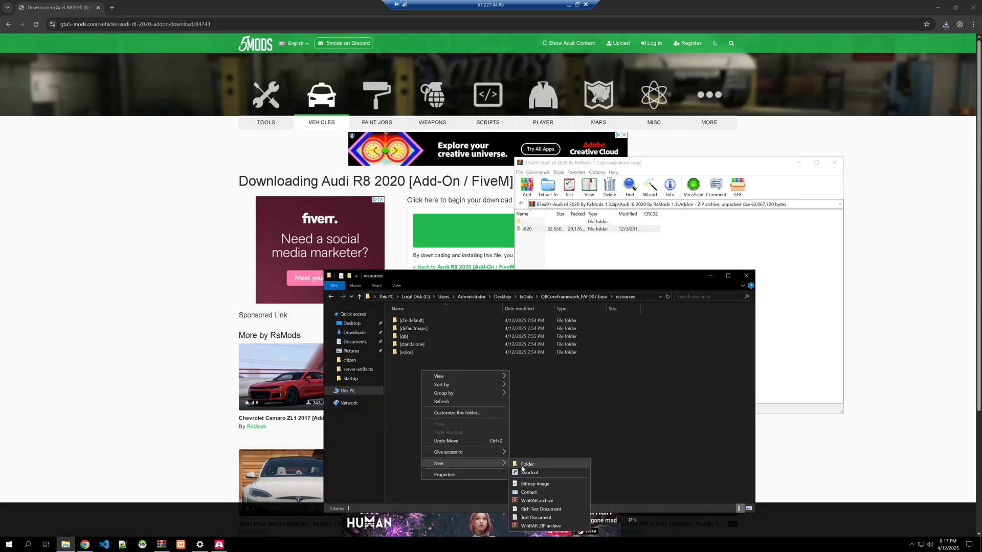
click(527, 464)
text([vehicles])
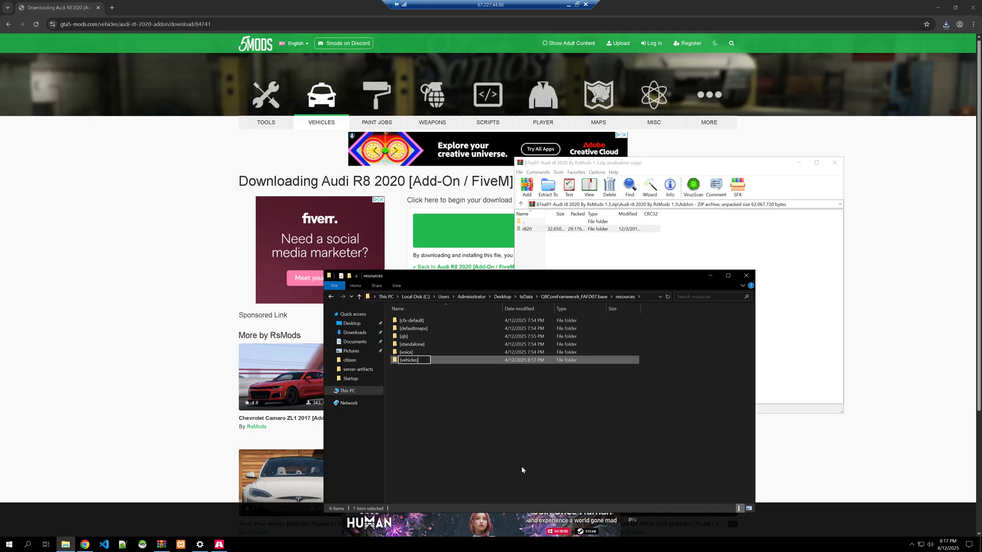
double_click(408, 360)
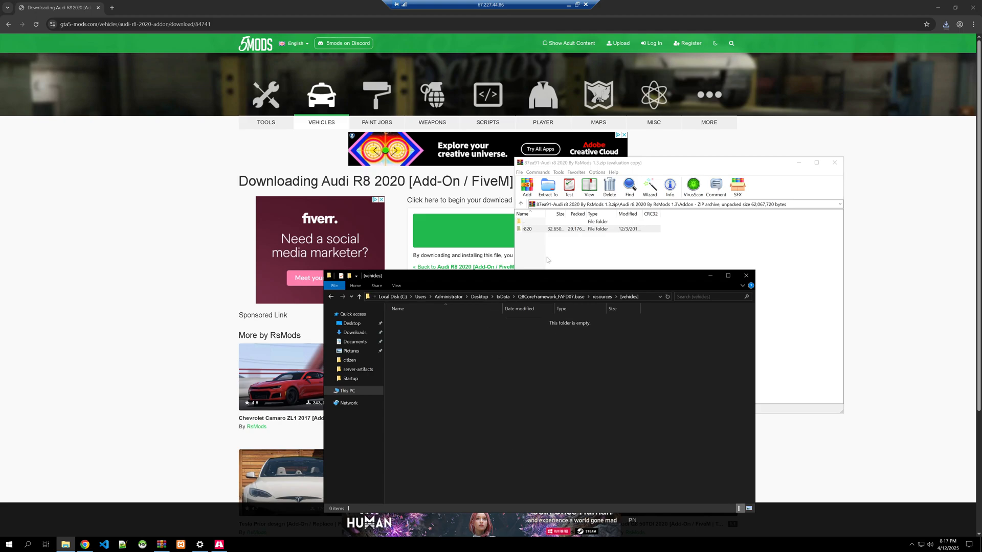
mouse_move(483, 353)
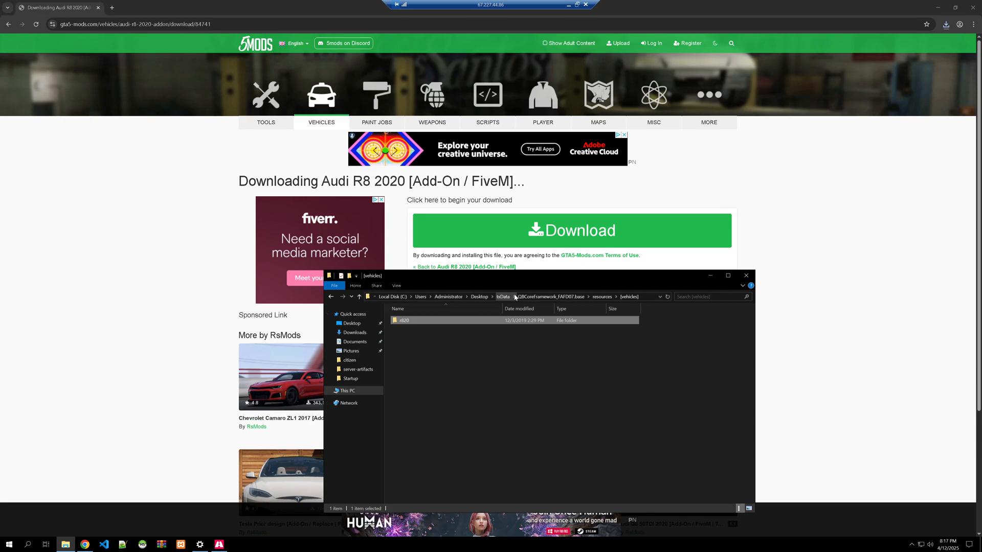
click(556, 296)
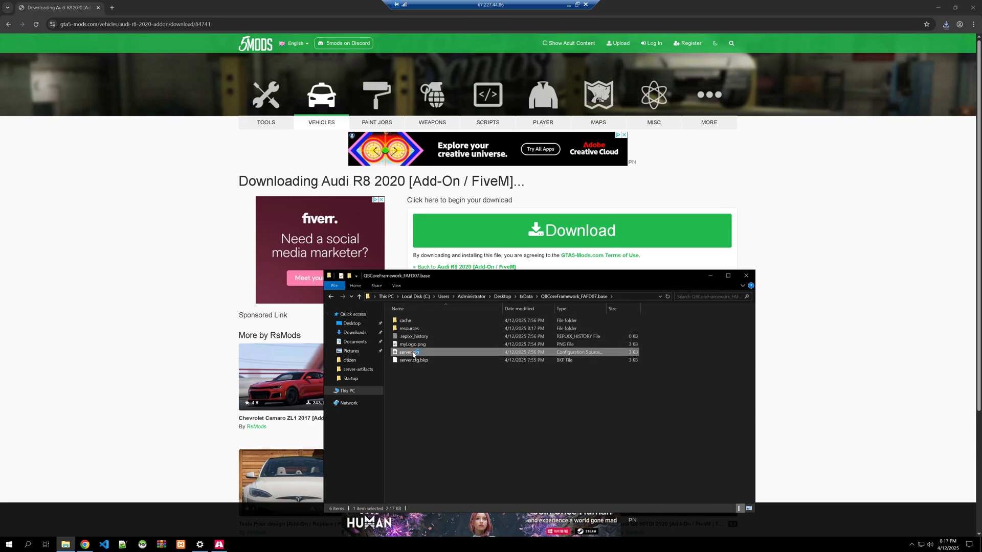
Step: Open server.cfg in VS Code at the ensure lines and confirm r820 holds only dlc.rpf
double_click(410, 352)
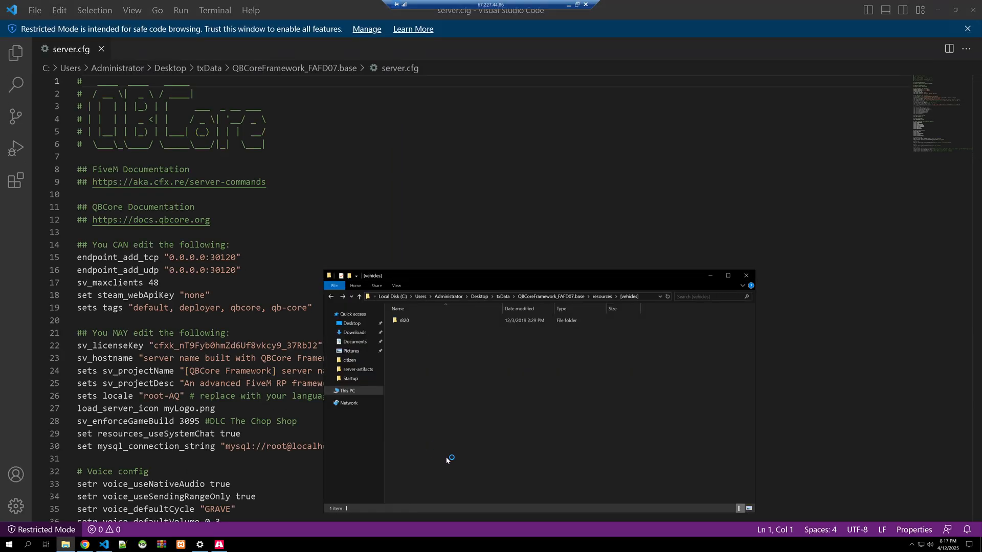
scroll(down, 3)
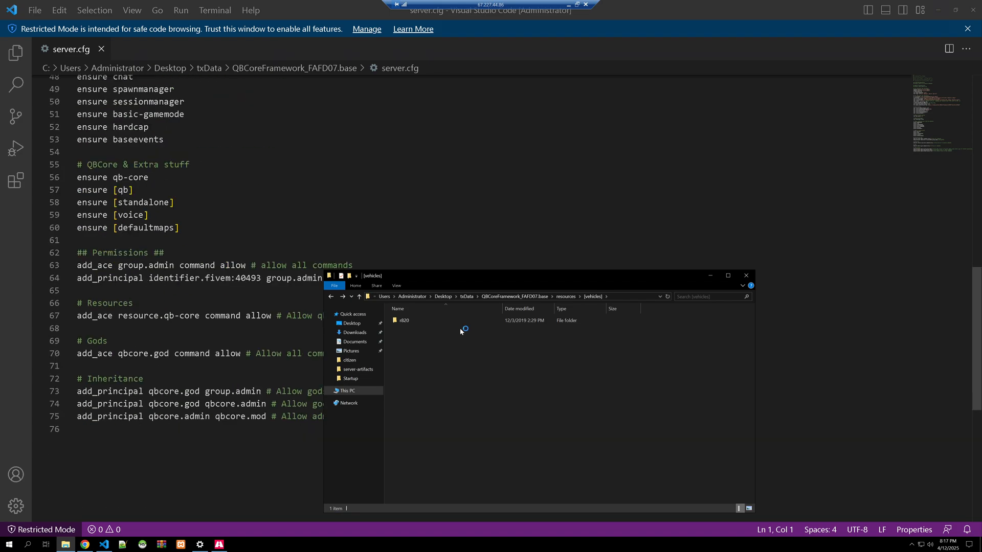
double_click(404, 320)
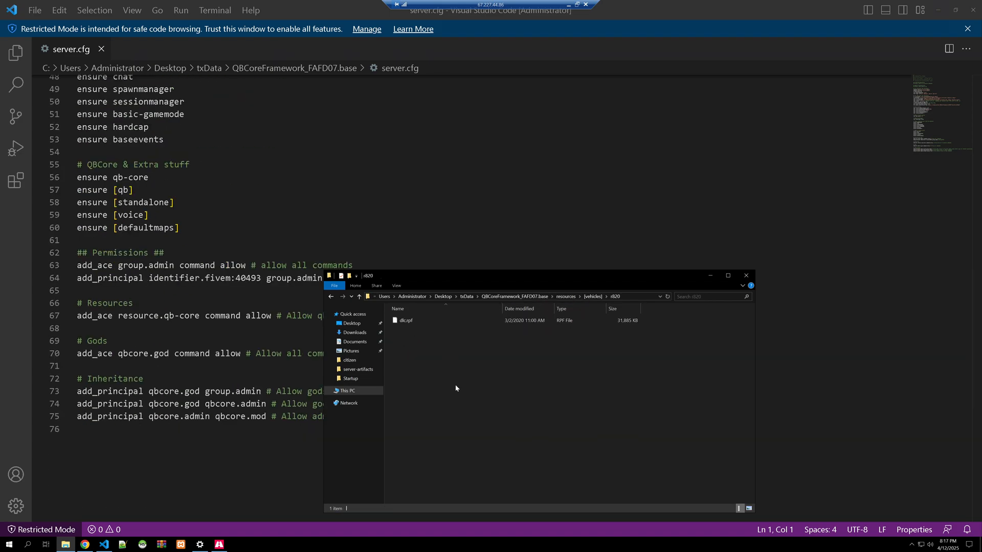
click(331, 296)
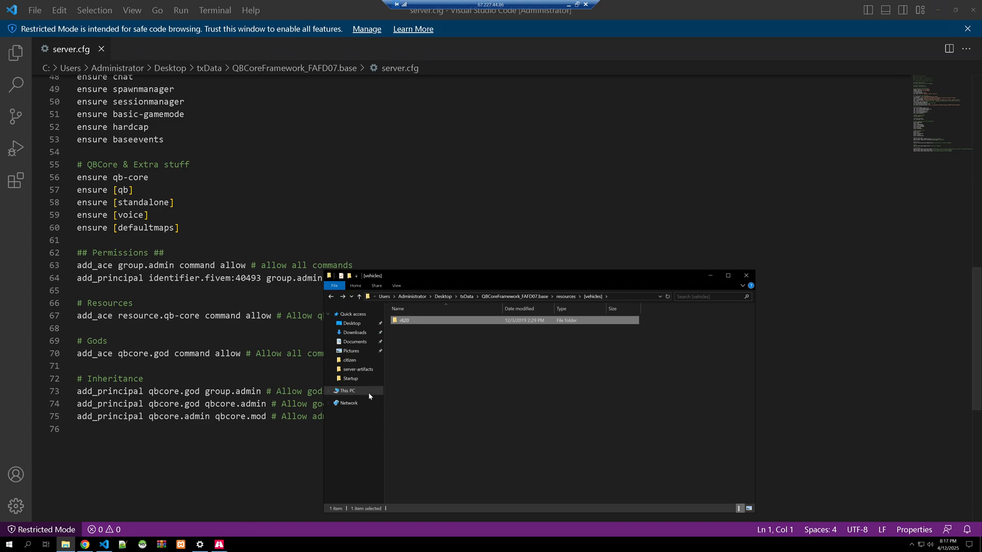
double_click(403, 320)
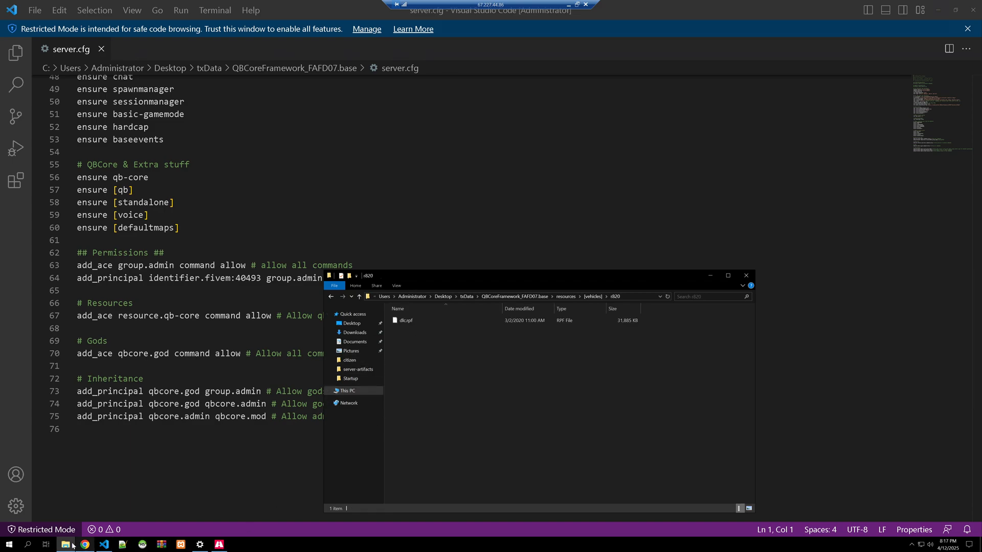
click(84, 544)
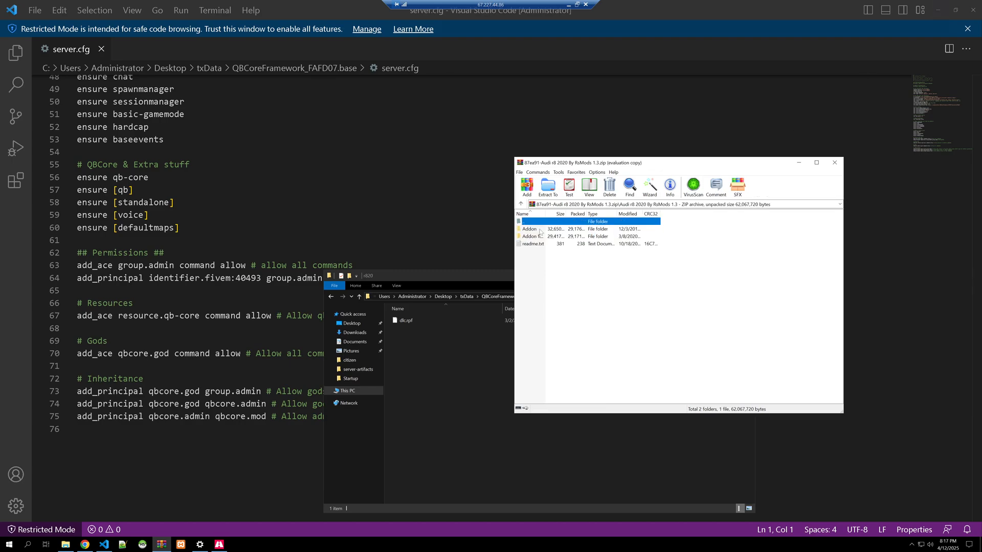
Step: Copy a fresh r820 folder from the archive's Addon folder into [vehicles], replacing the old one
double_click(532, 228)
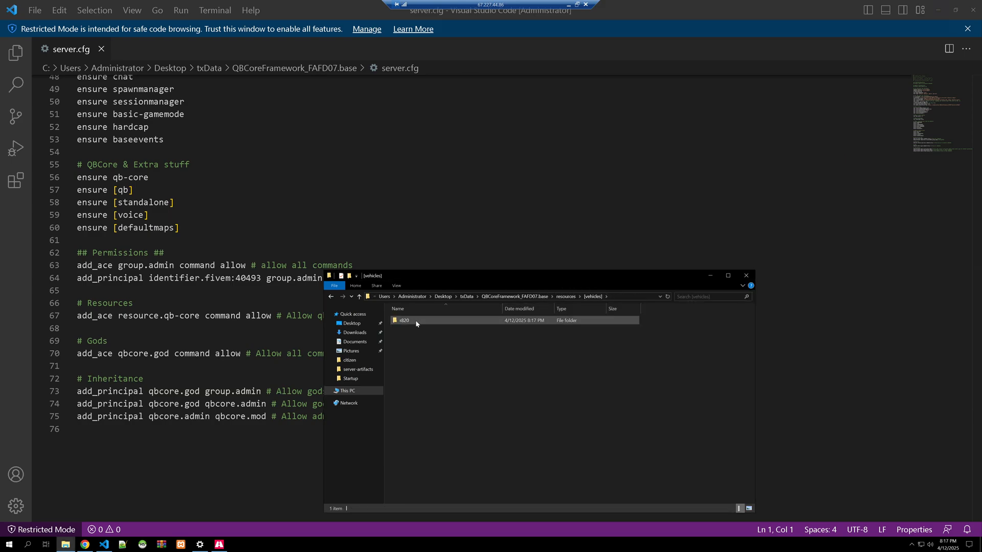
double_click(403, 320)
text(ensure [)
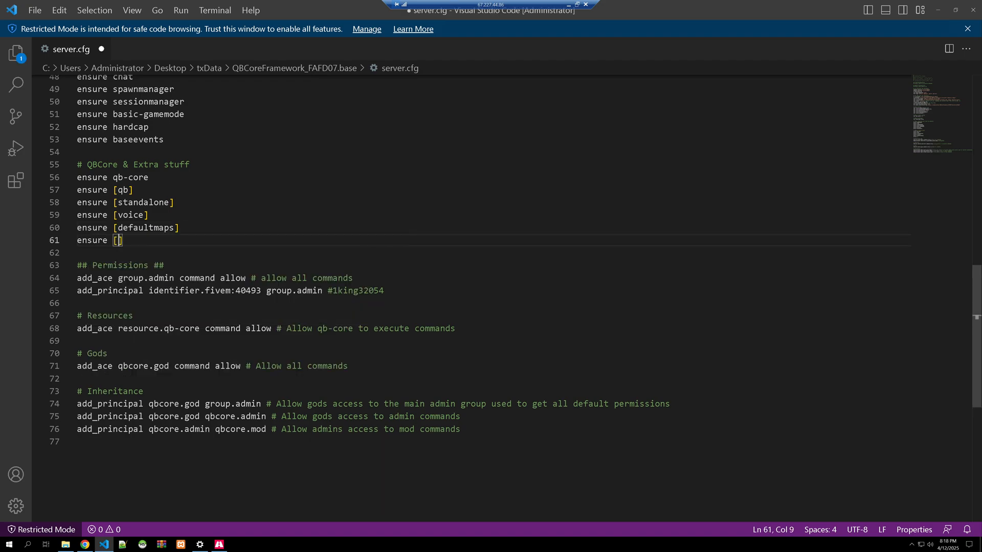
Step: Add 'ensure [vehicles]' and 'ensure r820' under the QBCore resource list and save server.cfg
text(vehicles)
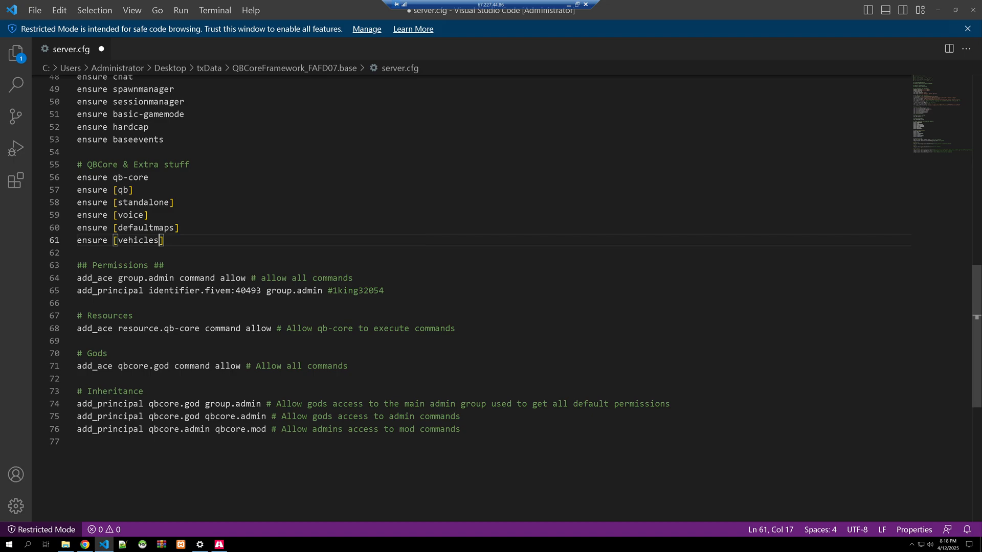
text(ensure)
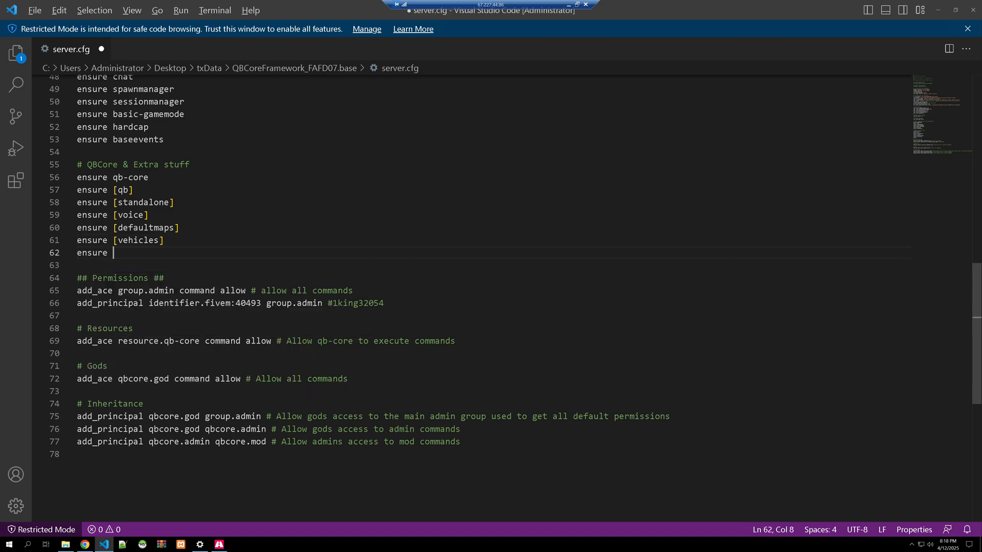
click(65, 543)
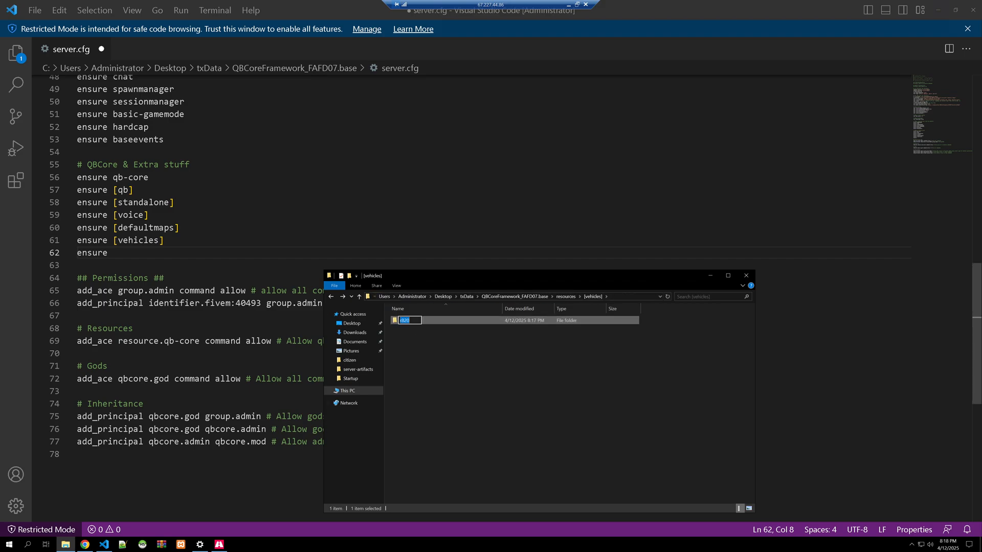
text(r820)
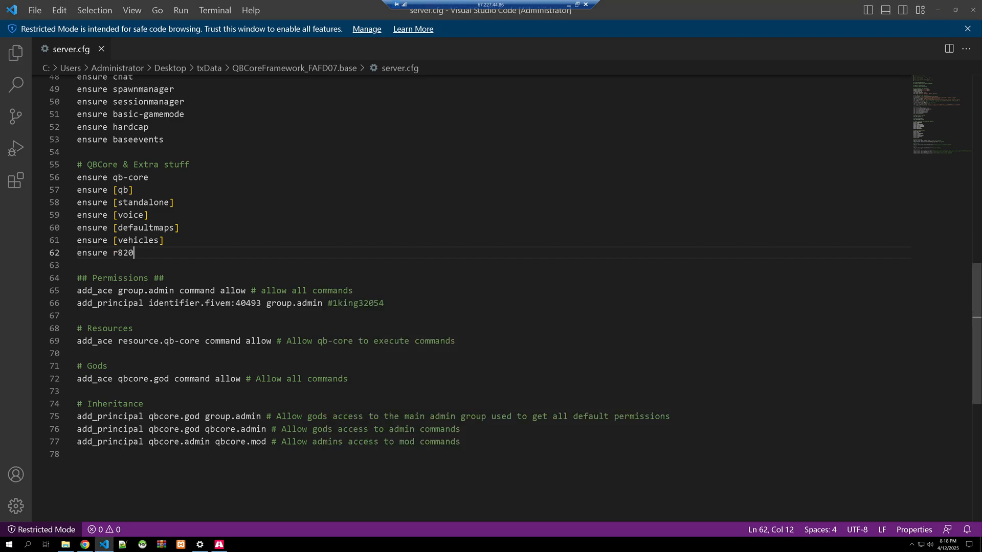
click(85, 543)
text(67.227.44.)
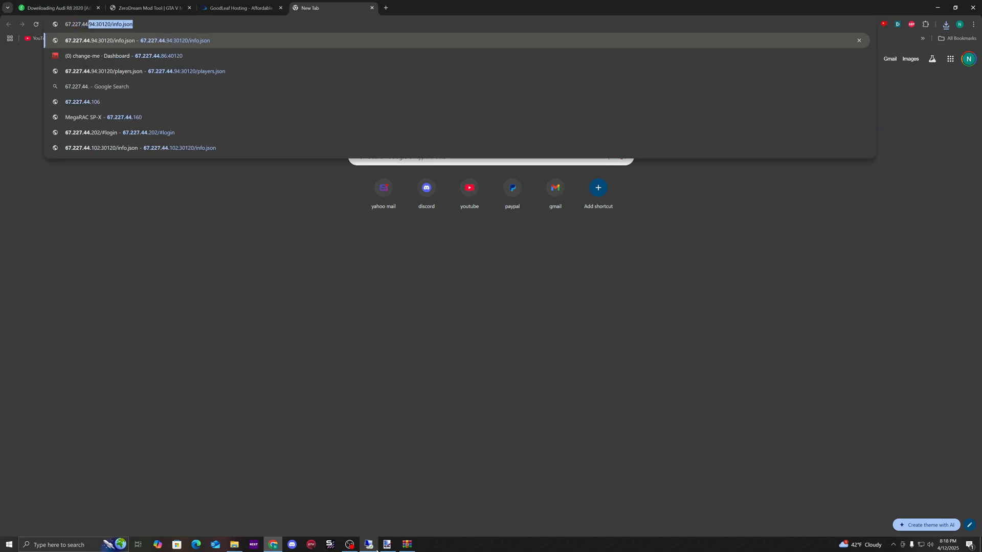
Step: Restart the server from the txAdmin dashboard and confirm, watching r820 load in the live console
click(124, 55)
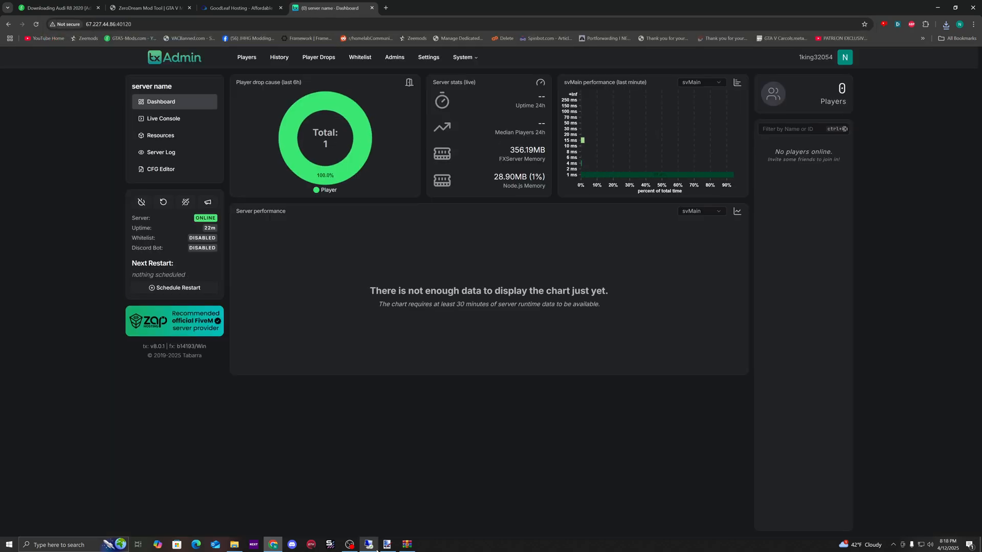
click(163, 201)
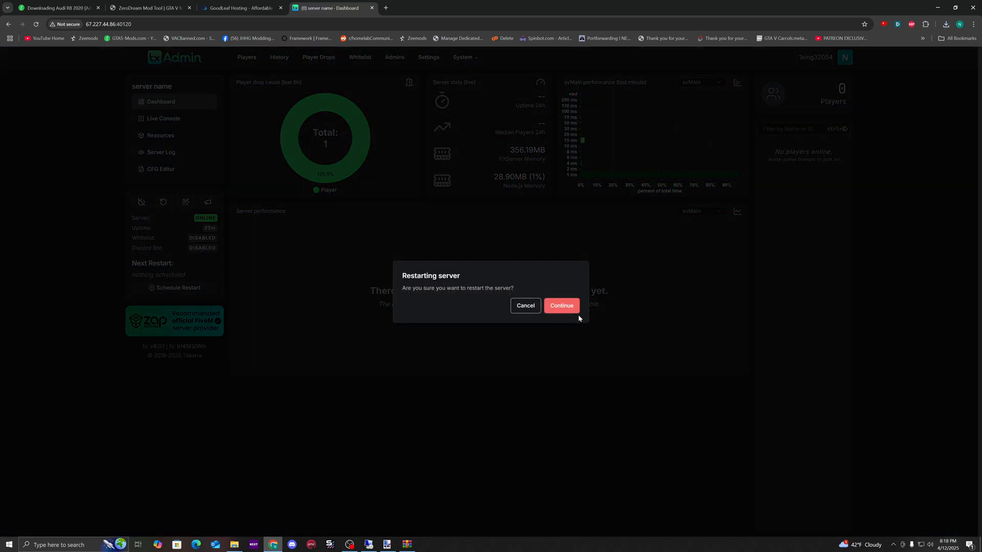
click(561, 306)
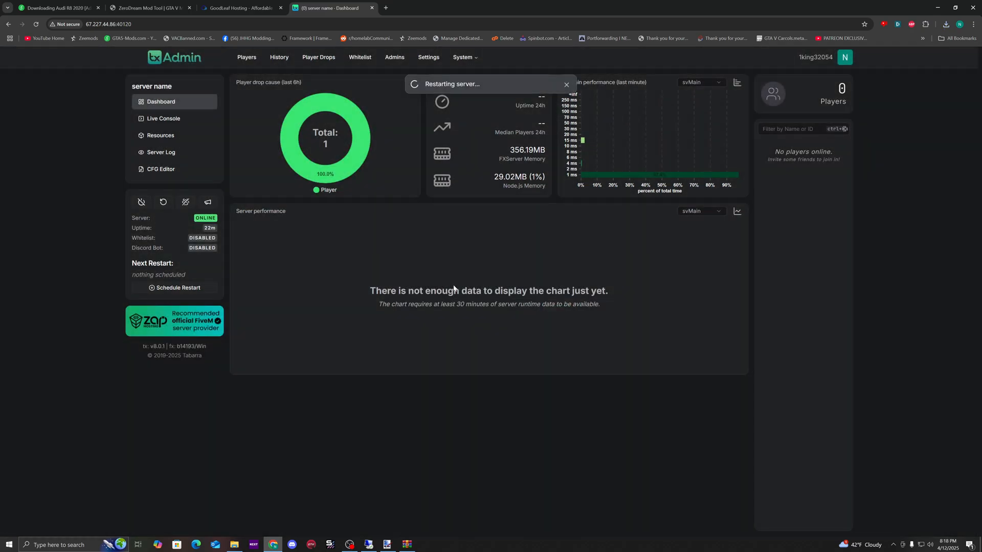
mouse_move(380, 345)
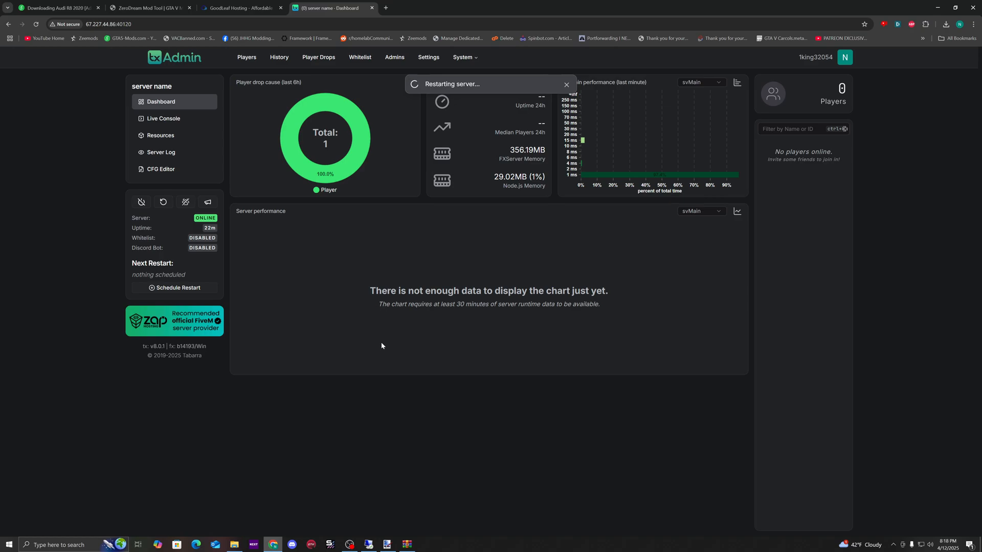
mouse_move(438, 269)
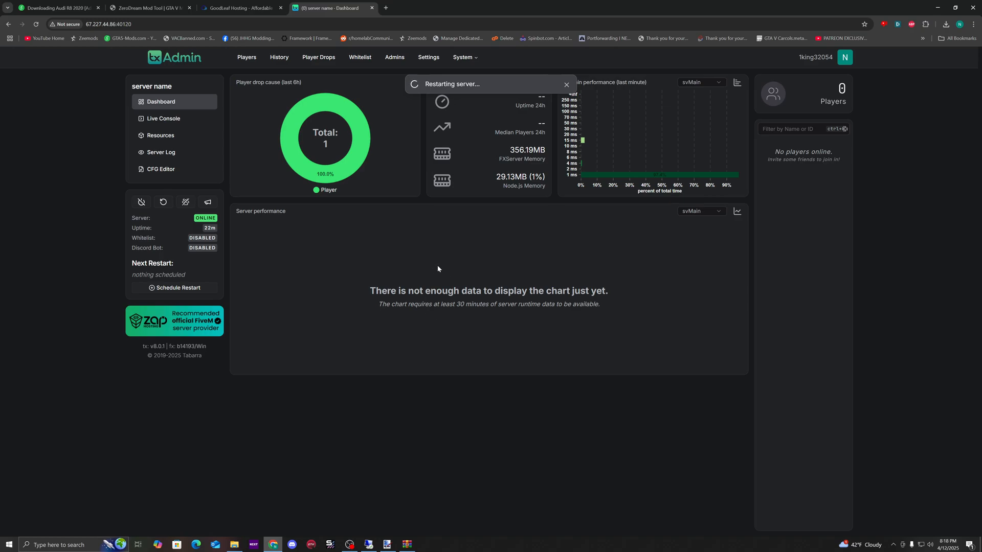
click(164, 118)
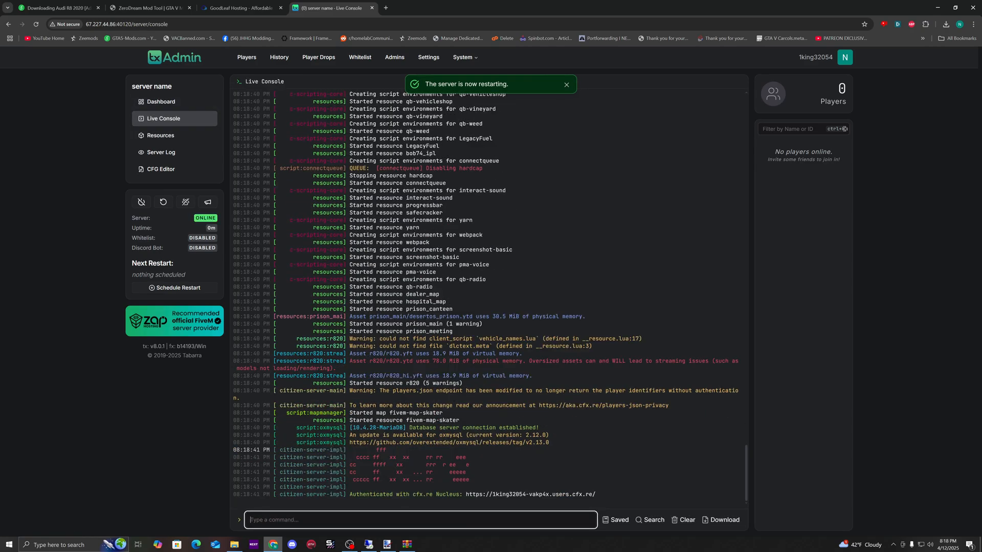
Step: Search the Resources page for 'r820' to verify it appears under [vehicles]
click(160, 135)
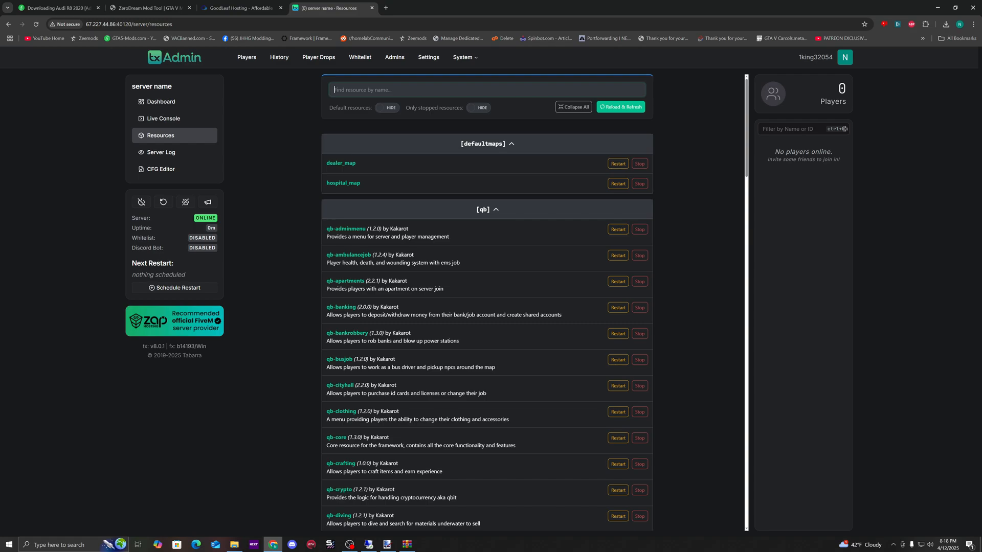
text(r820)
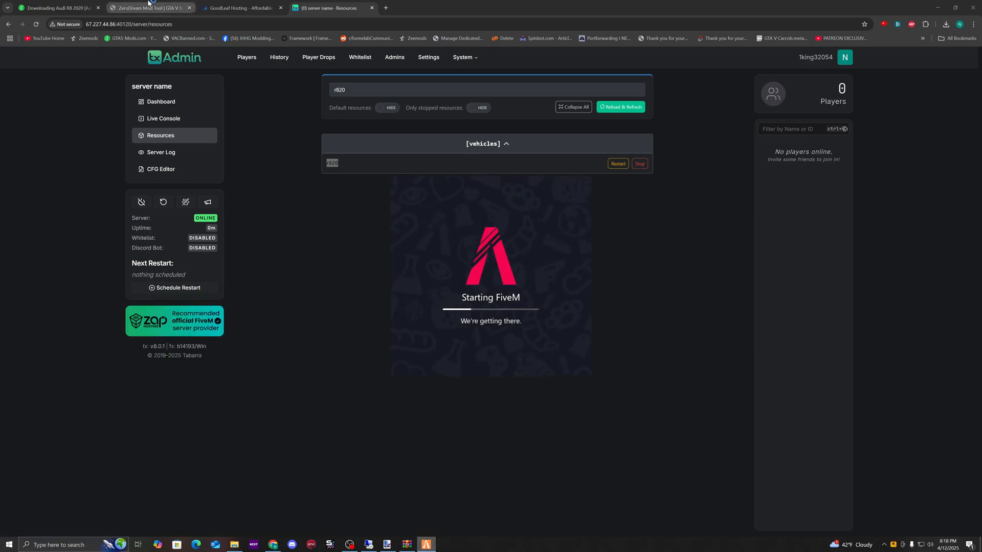
click(149, 8)
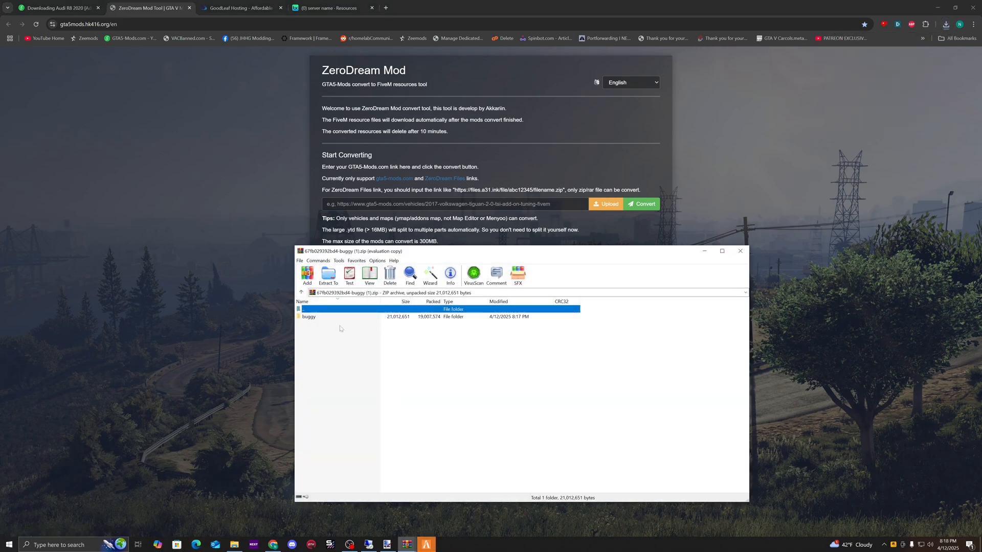
Step: Browse into buggy\stream to reveal the archive's yft and ytd files
double_click(308, 316)
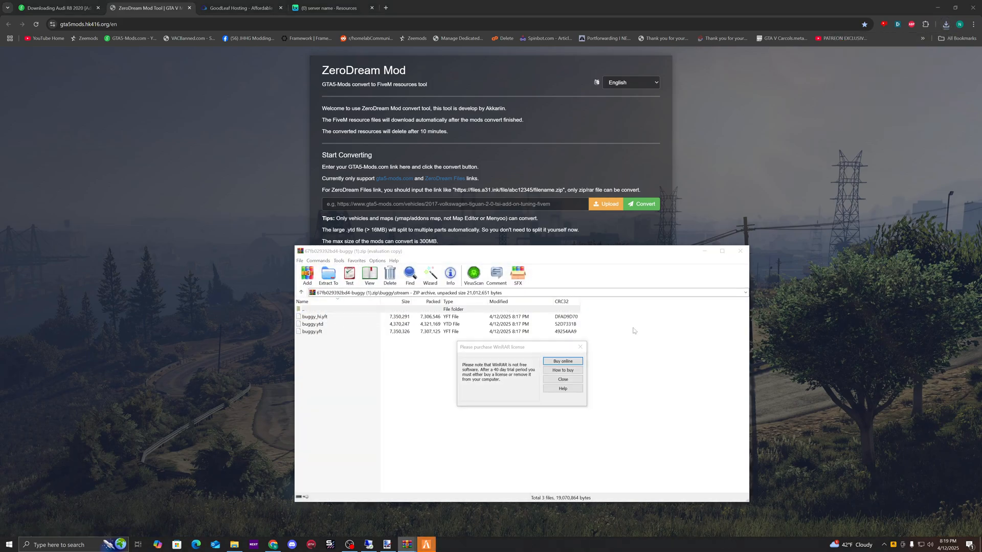
click(561, 379)
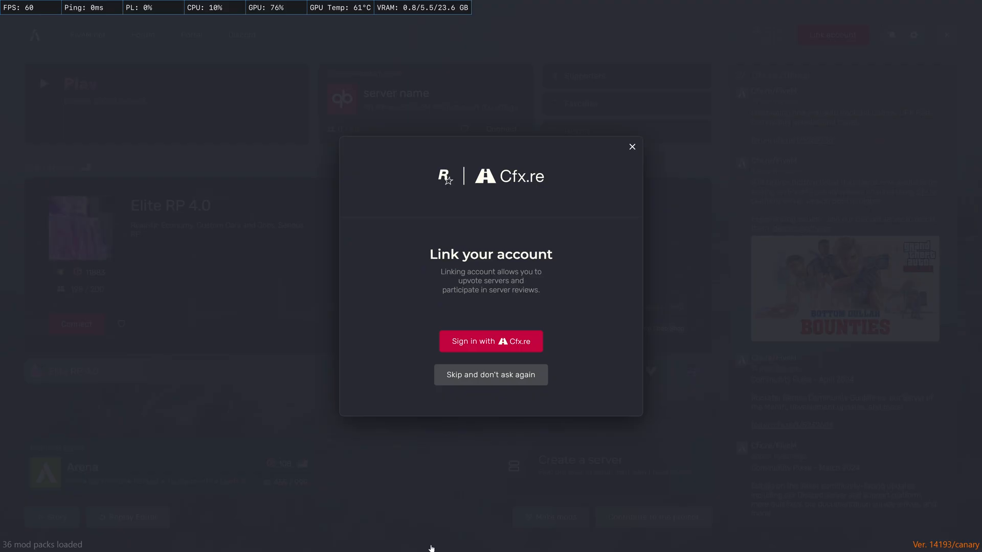
Step: Sign in with Cfx.re, authorize the client and complete the account link welcome
click(490, 341)
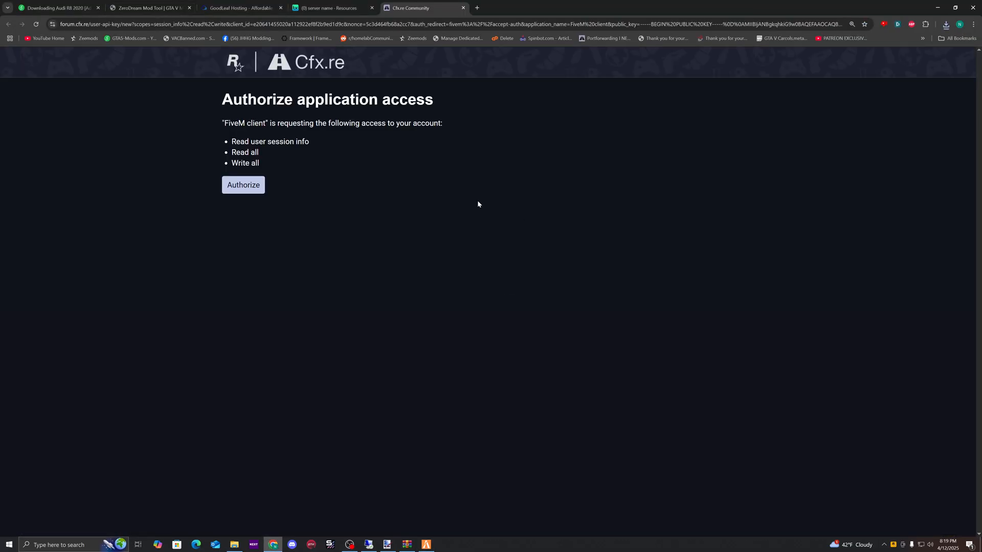
click(243, 185)
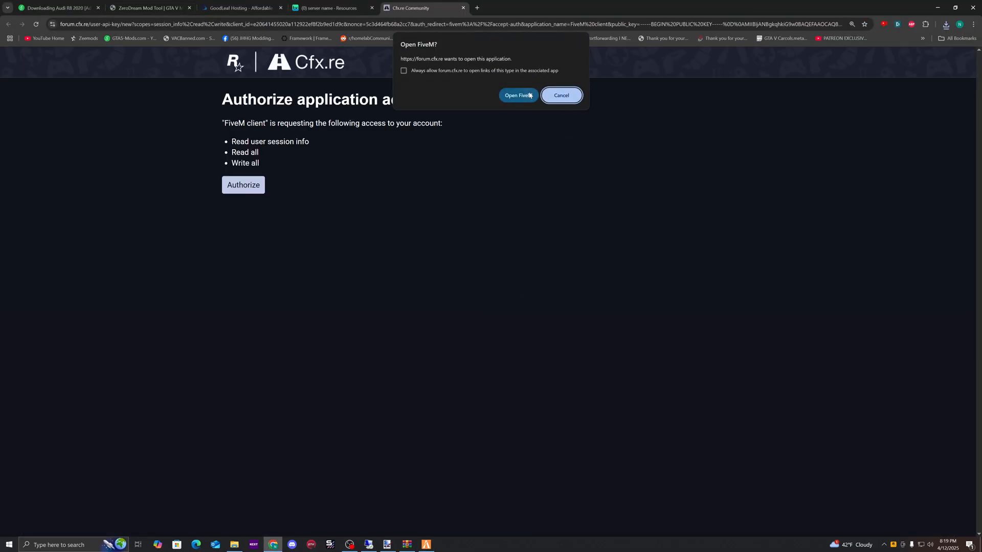
click(516, 96)
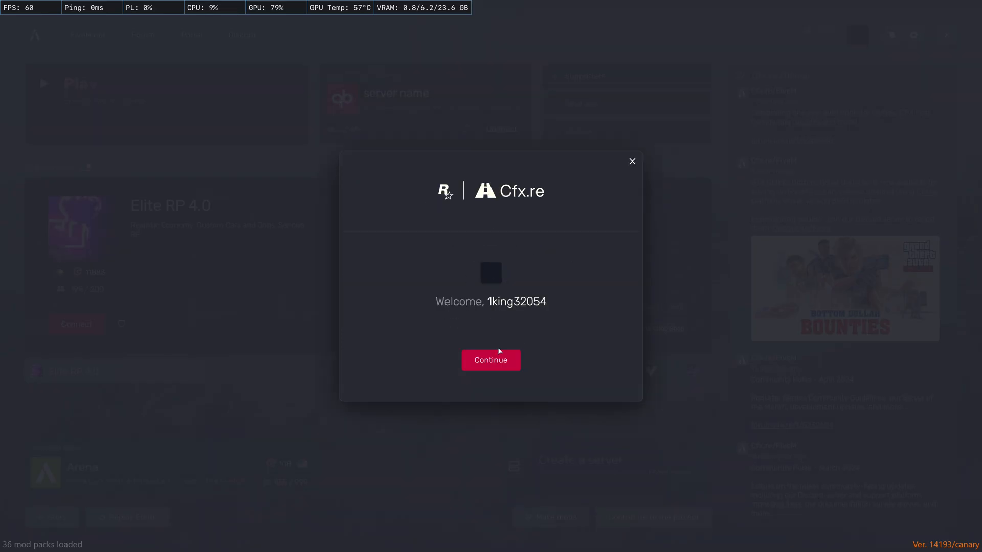
click(490, 360)
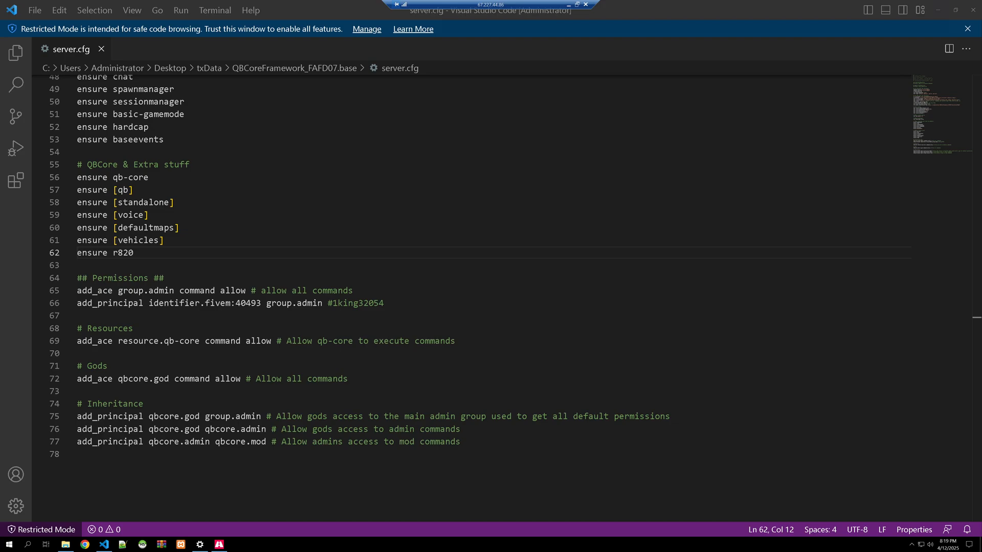
Step: Enter r820's stream folder and sort its files by size, largest first
click(45, 543)
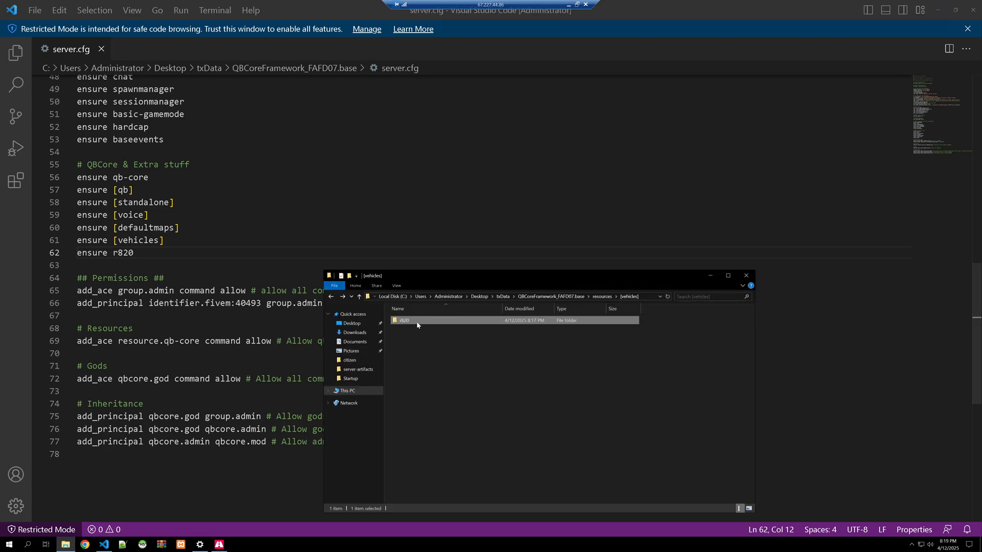
double_click(403, 320)
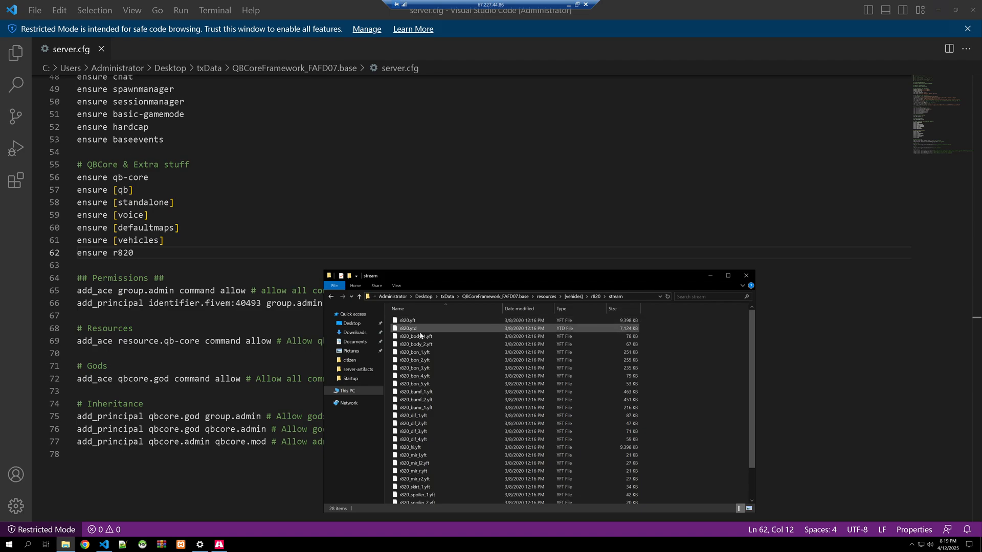
click(405, 320)
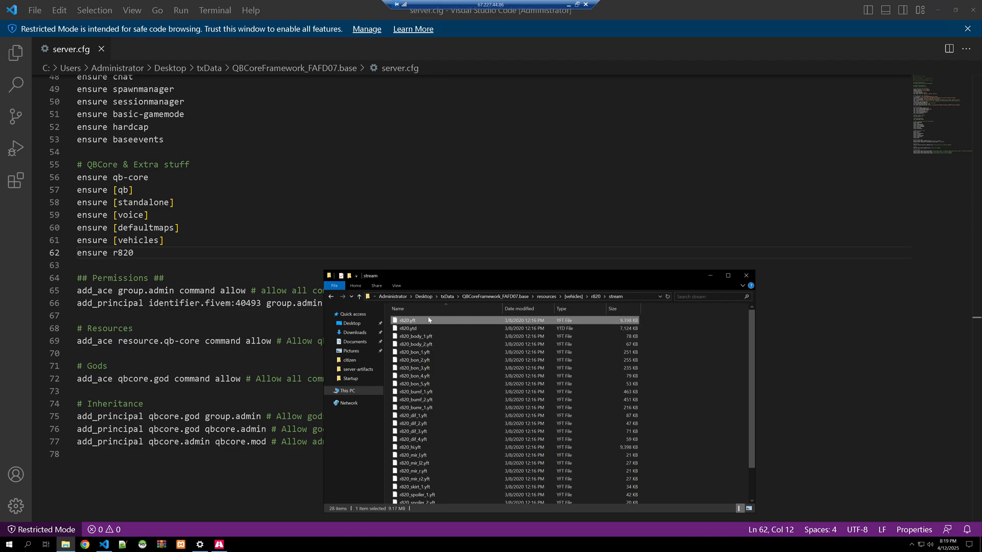
click(413, 328)
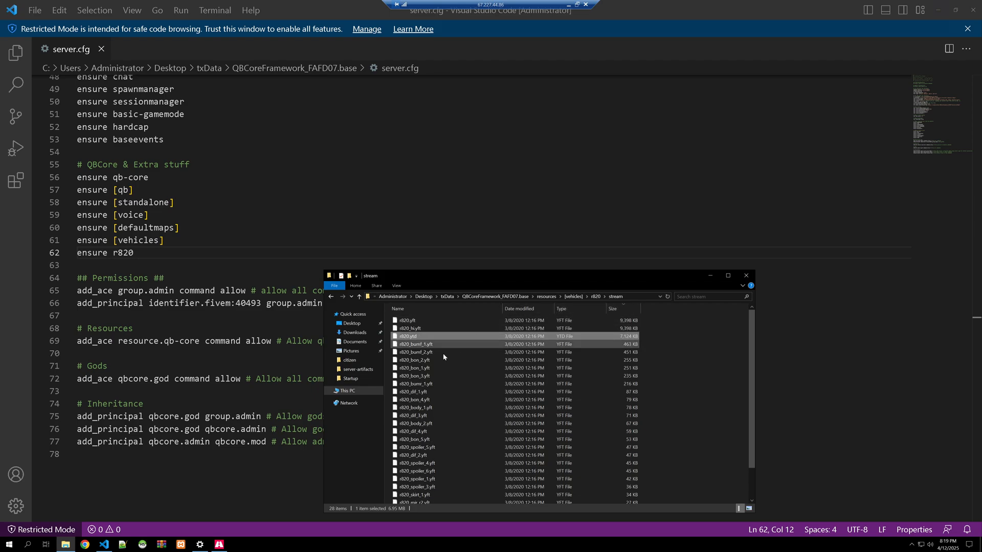
Step: Review r820_hi.yft and the smaller part files in the sorted list
click(410, 328)
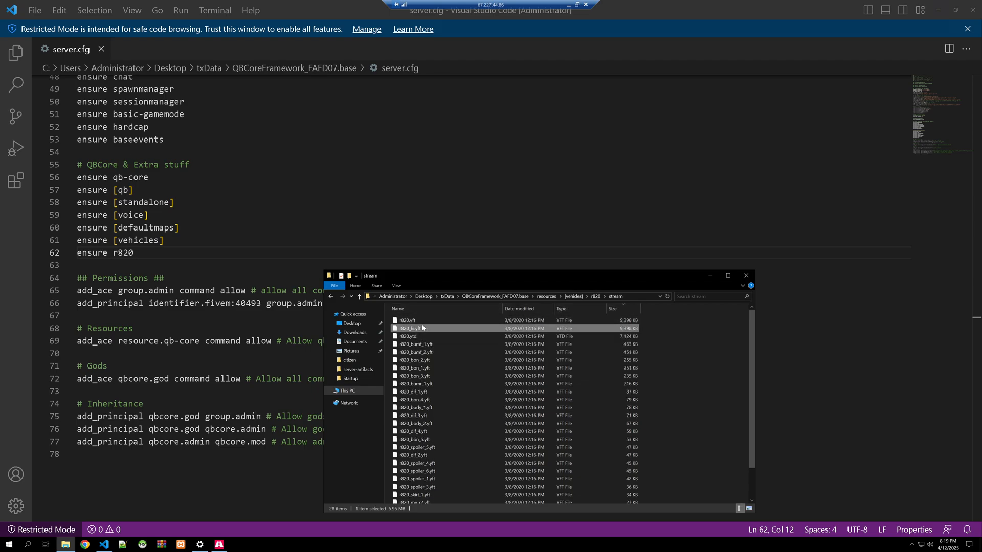
click(416, 454)
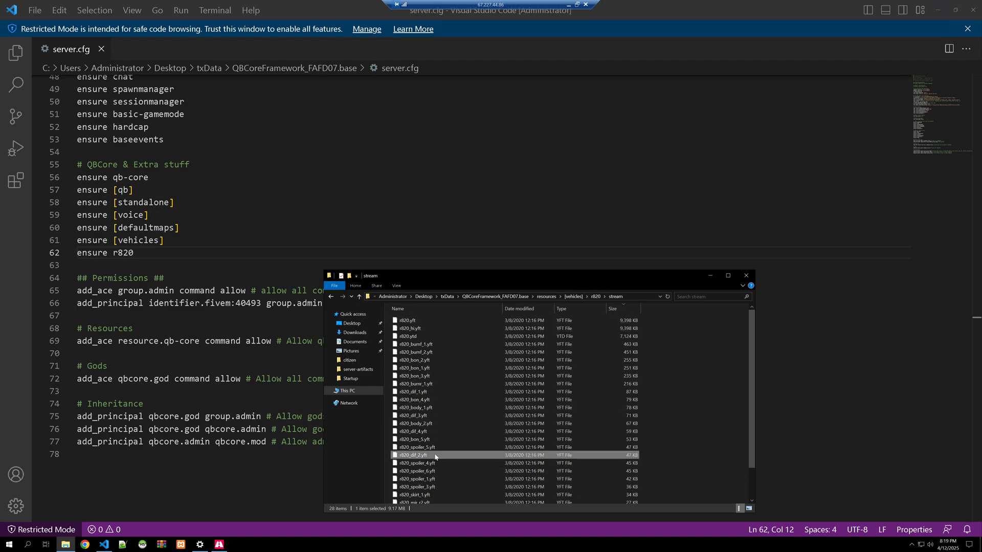
click(414, 344)
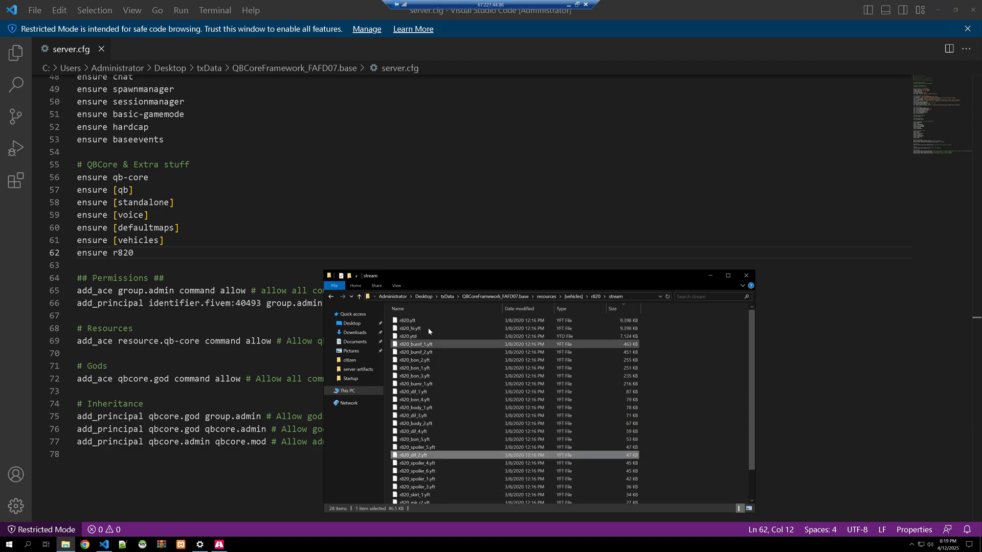
click(407, 320)
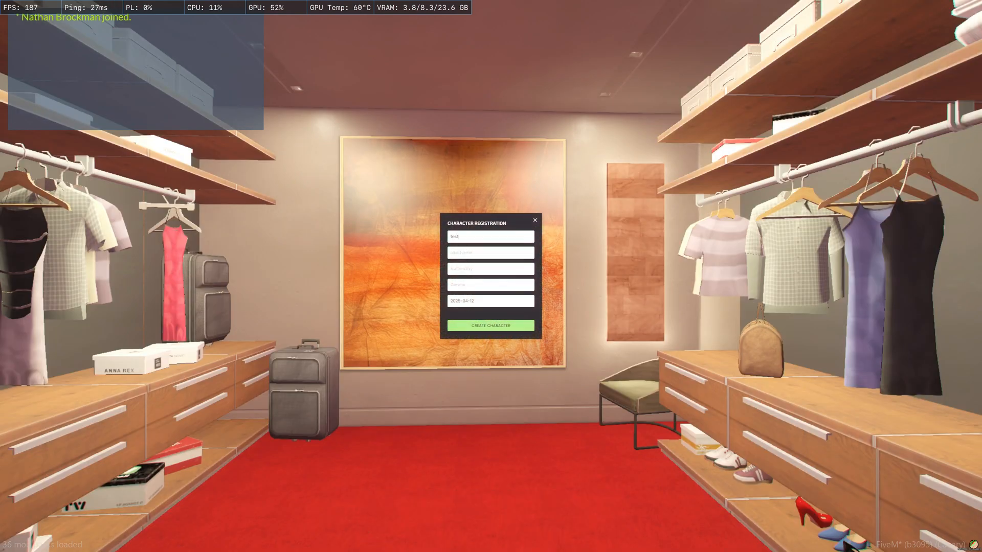
Step: Create the character, choose Fantastic Plaza as spawn and accept the default appearance
click(490, 285)
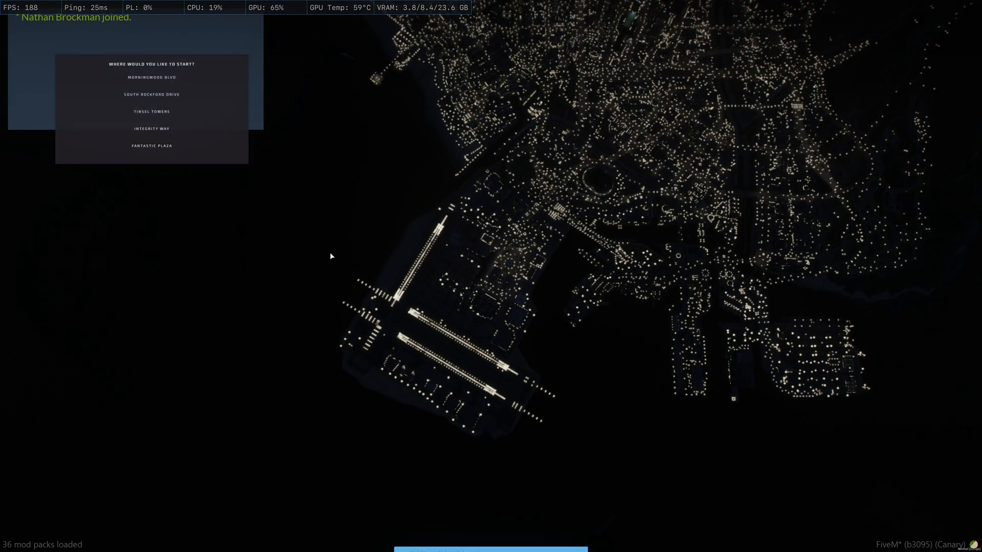
click(152, 145)
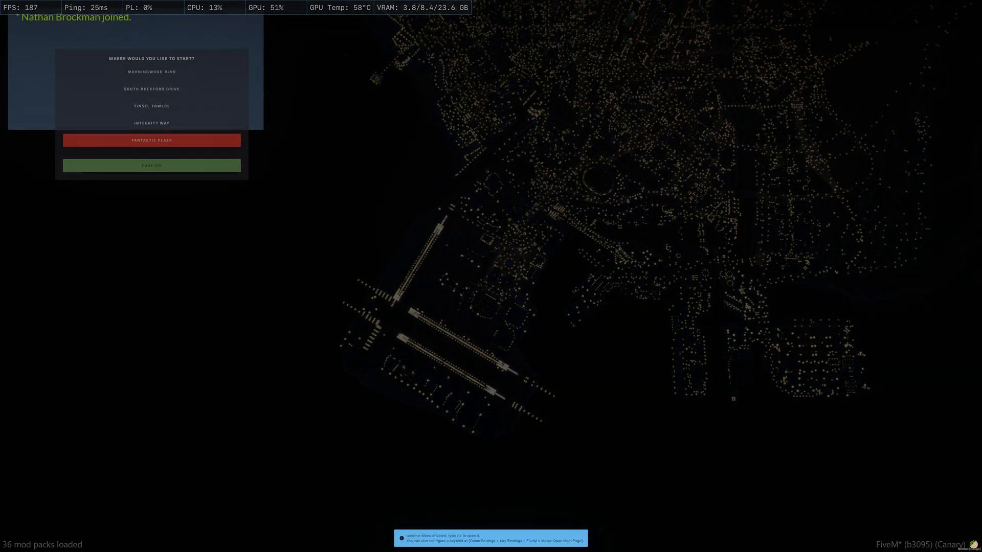
click(151, 165)
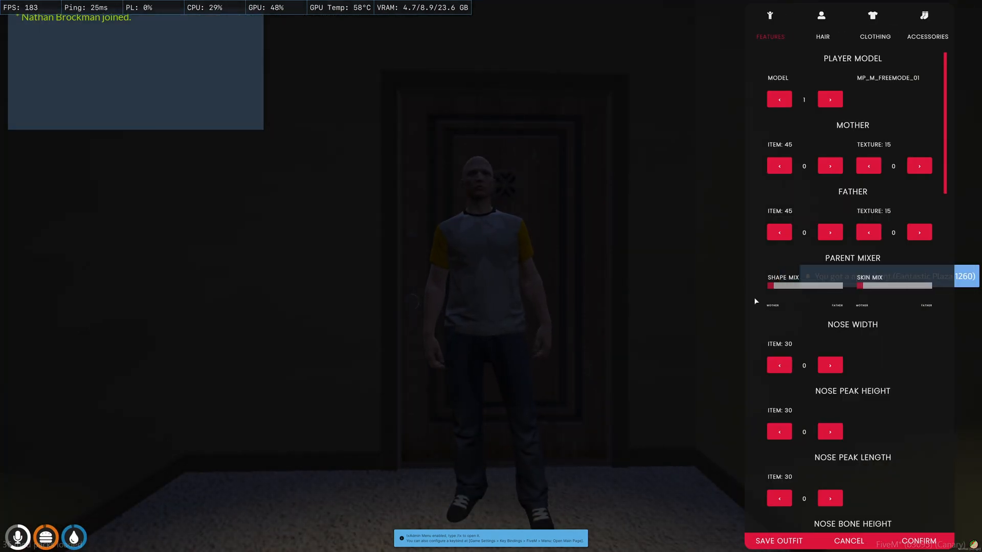
click(917, 540)
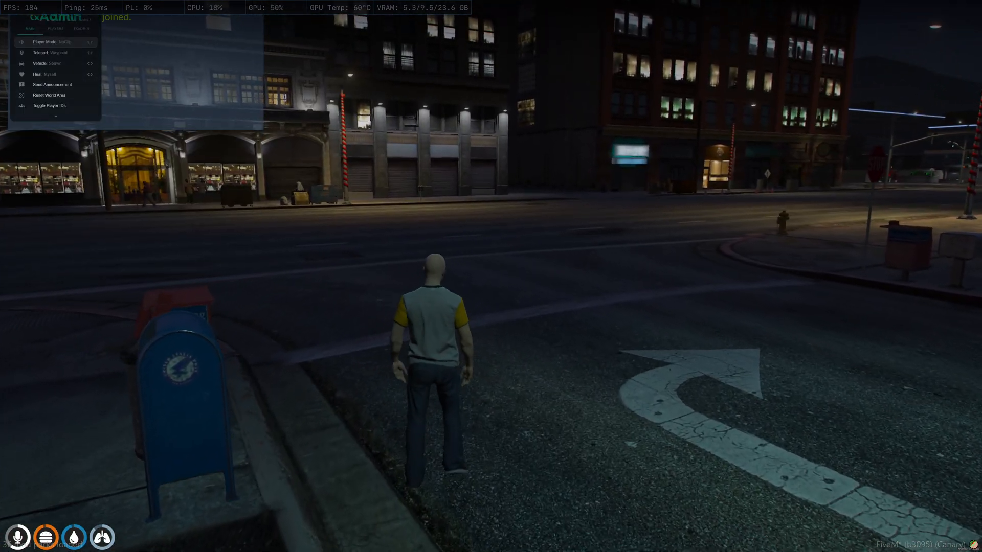
Step: Use Vehicle > Spawn in the txAdmin menu with model name 'r820' and submit
click(47, 63)
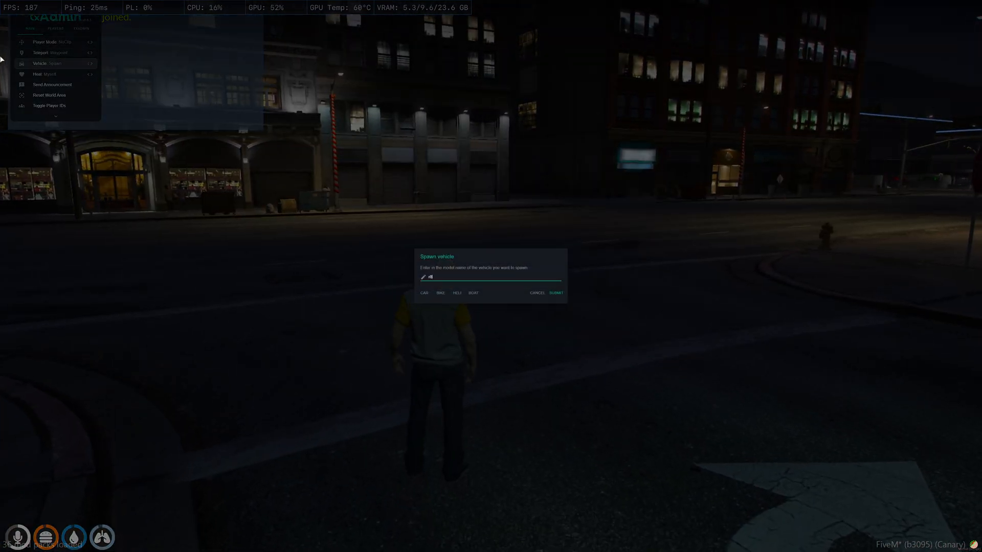
click(555, 292)
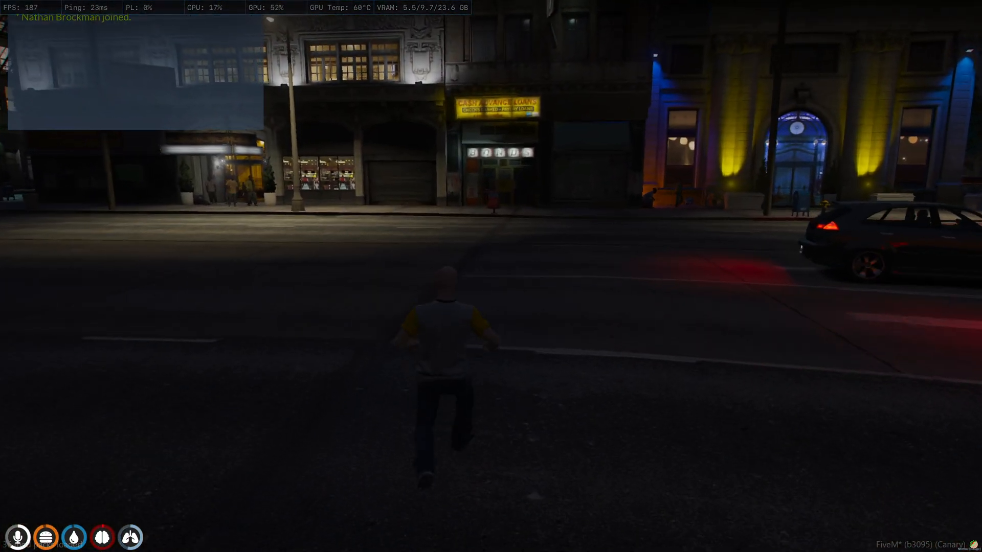
mouse_move(491, 276)
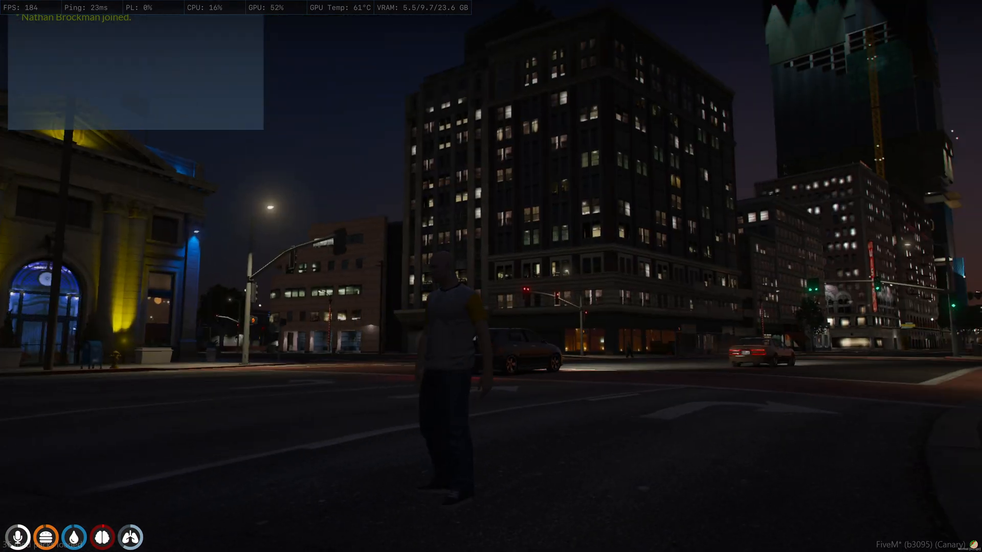